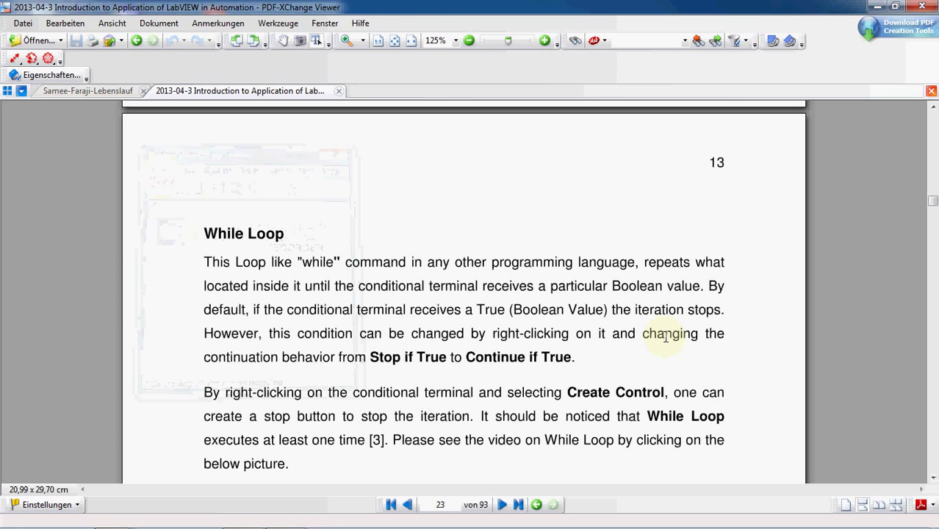
pyautogui.moveTo(437, 234)
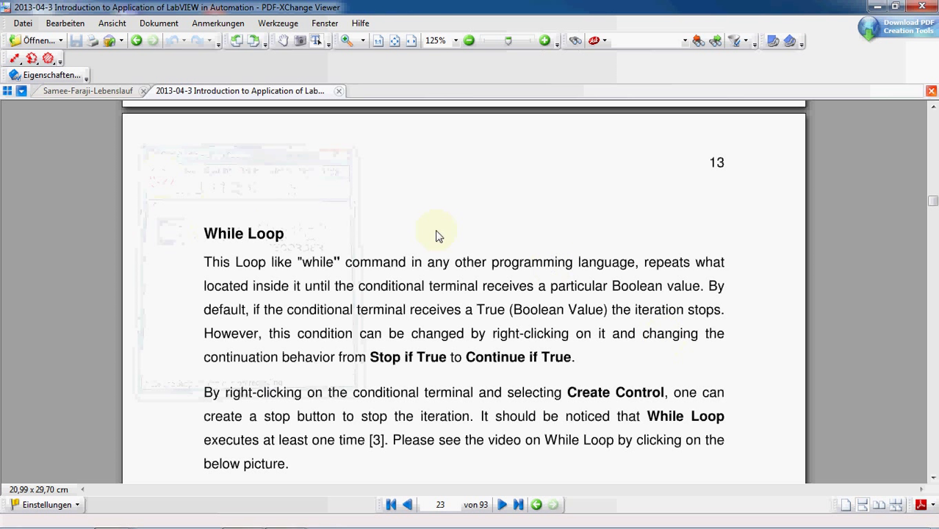
# Scroll the PDF guide down to Figure 11, the annotated While Loop diagram
pyautogui.scroll(-3)
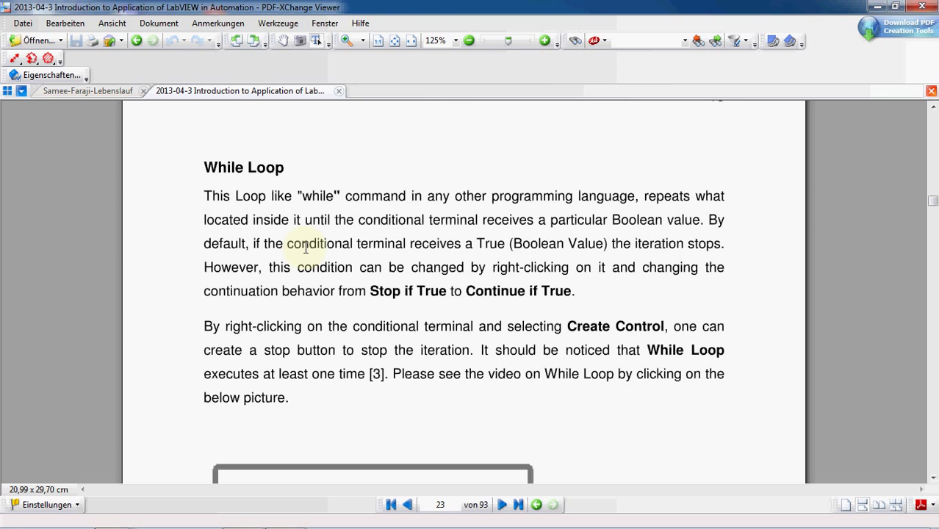
pyautogui.moveTo(175, 194)
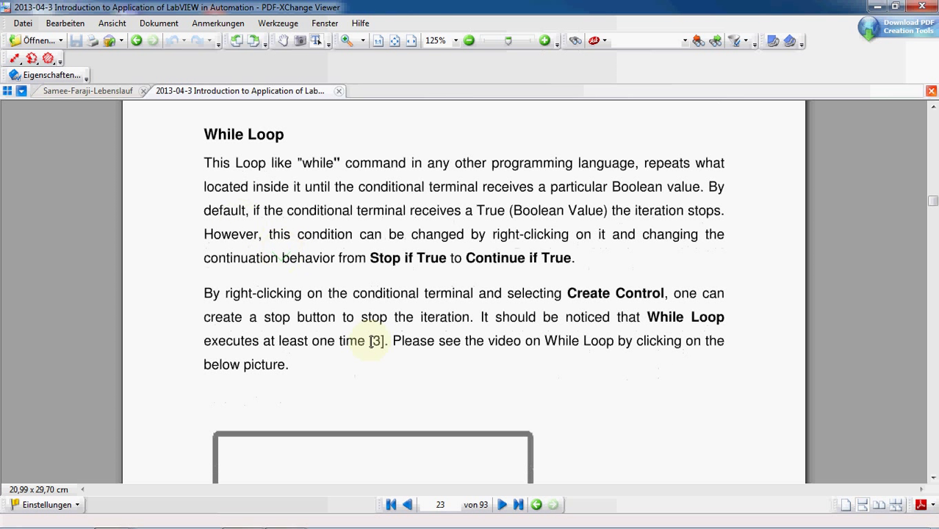
pyautogui.scroll(-3)
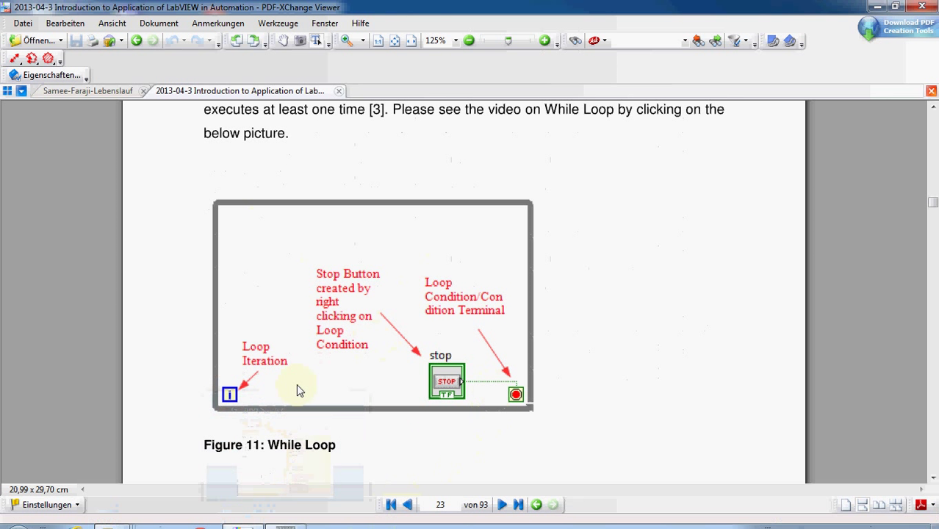
pyautogui.moveTo(492, 222)
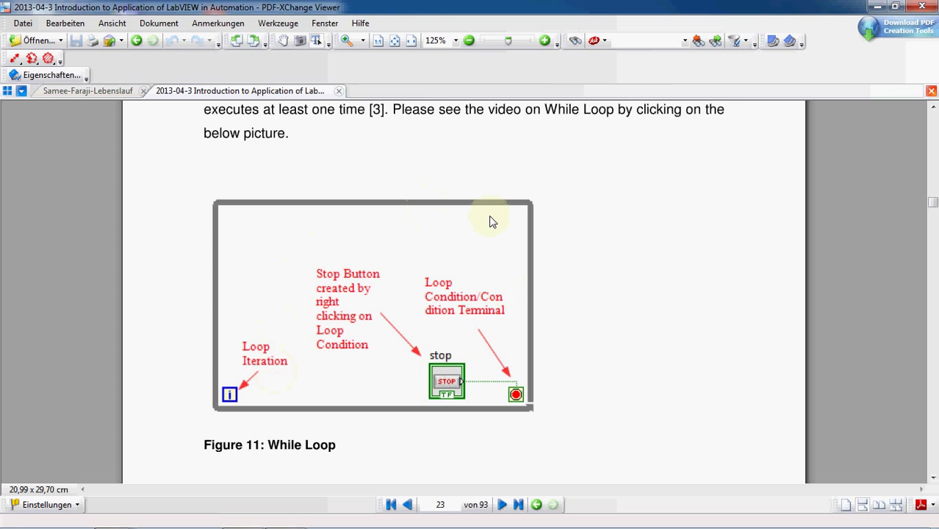
pyautogui.moveTo(222, 215)
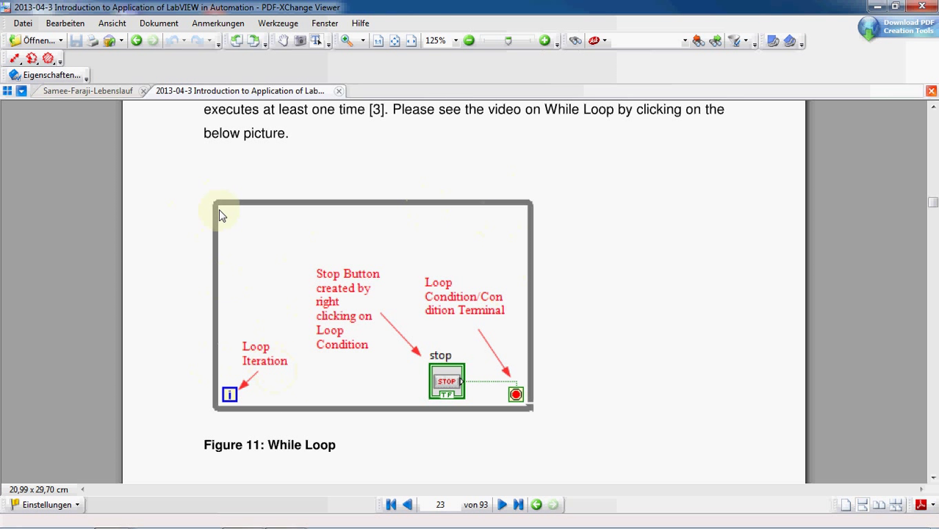
pyautogui.moveTo(202, 256)
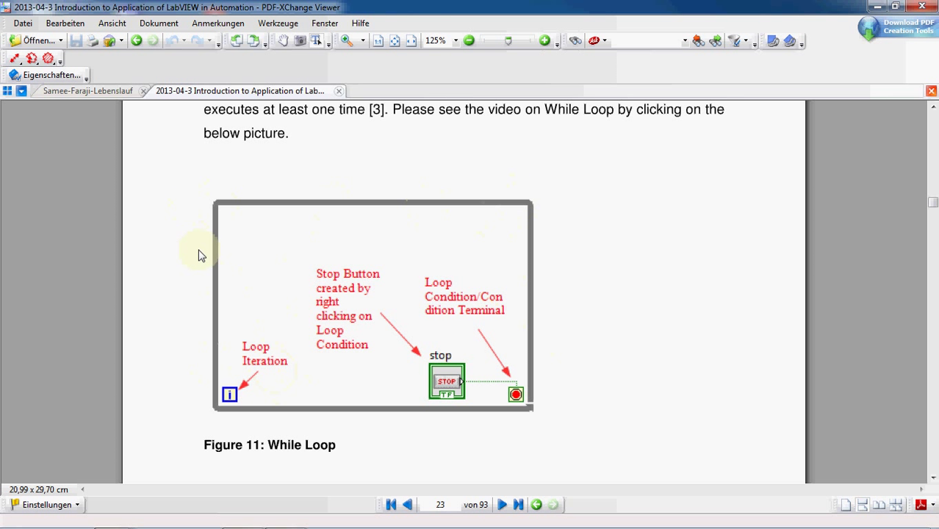
pyautogui.moveTo(191, 380)
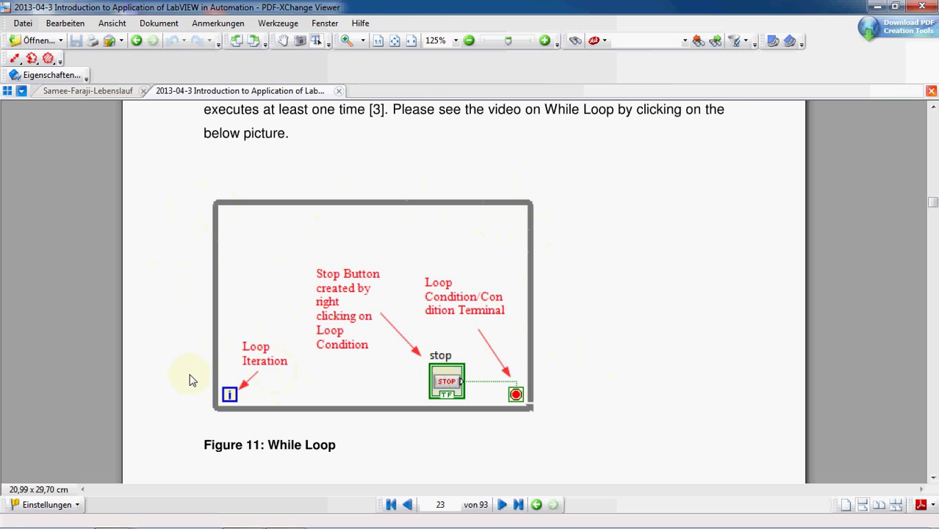
pyautogui.moveTo(512, 390)
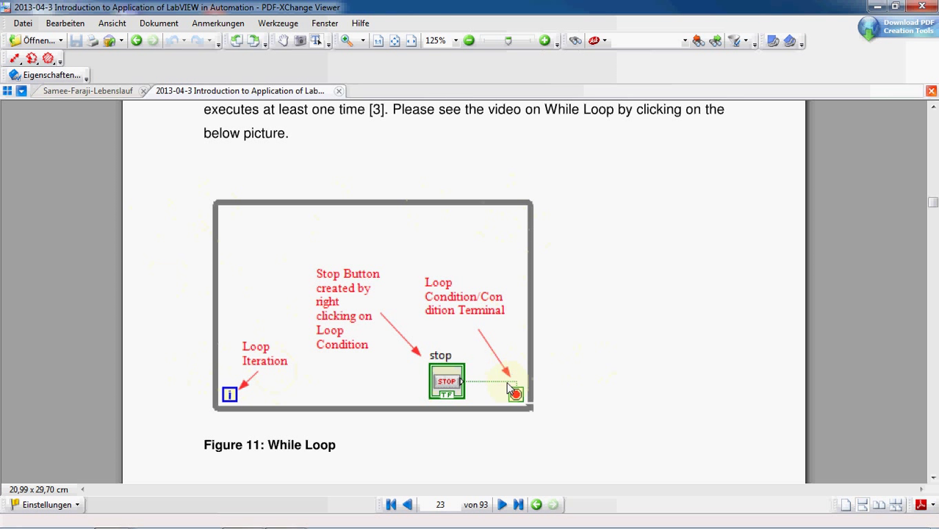
pyautogui.moveTo(258, 385)
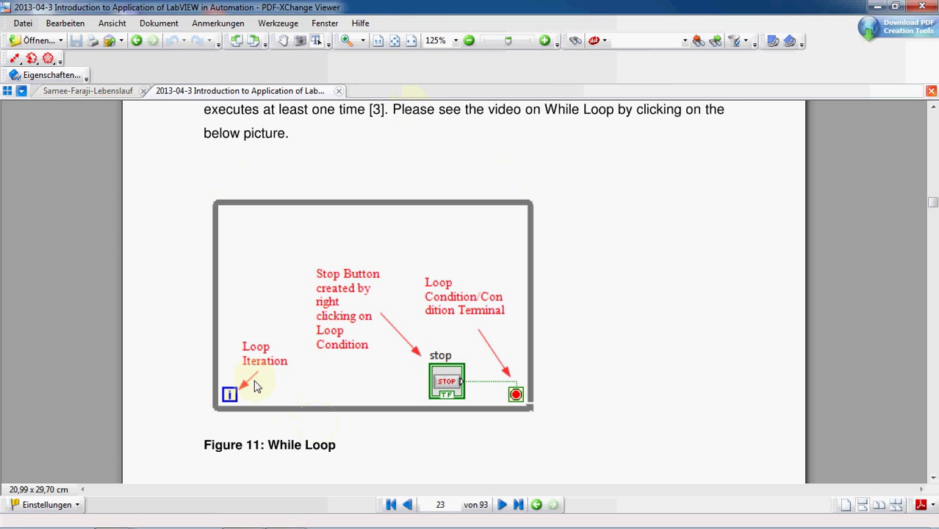
pyautogui.moveTo(257, 357)
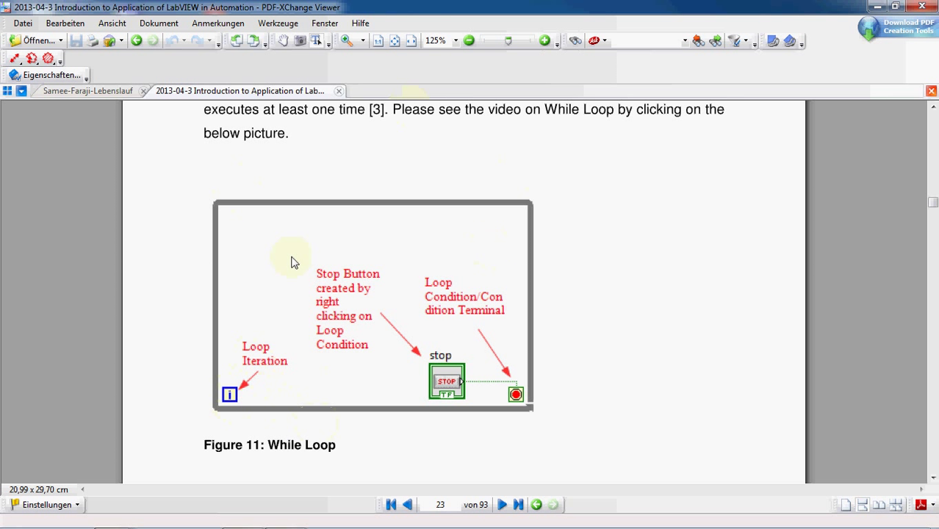
pyautogui.moveTo(503, 210)
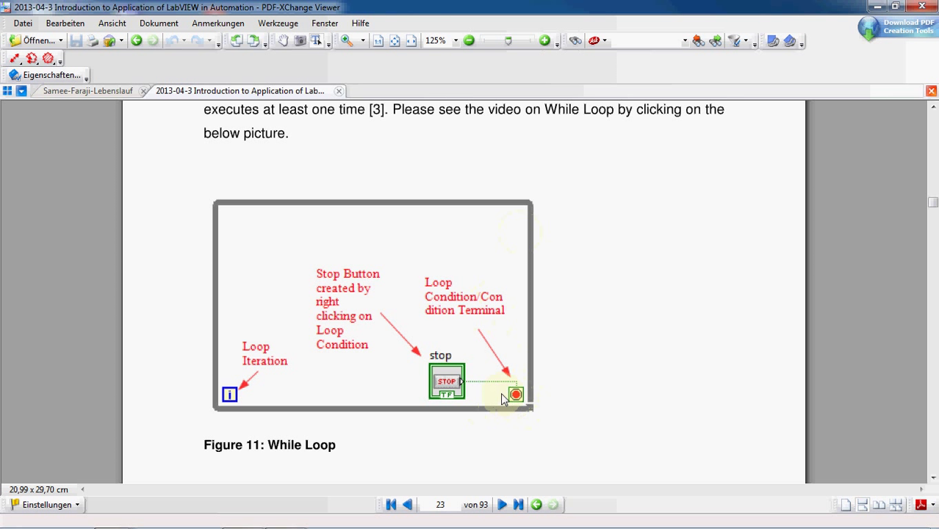
pyautogui.moveTo(516, 396)
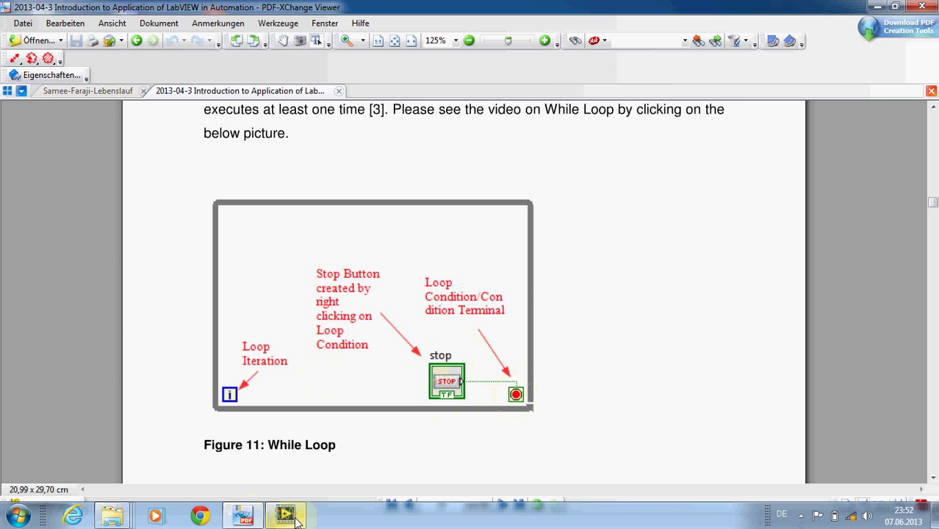
# Bring LabVIEW forward and create a new Blank VI from the Getting Started window
pyautogui.click(285, 514)
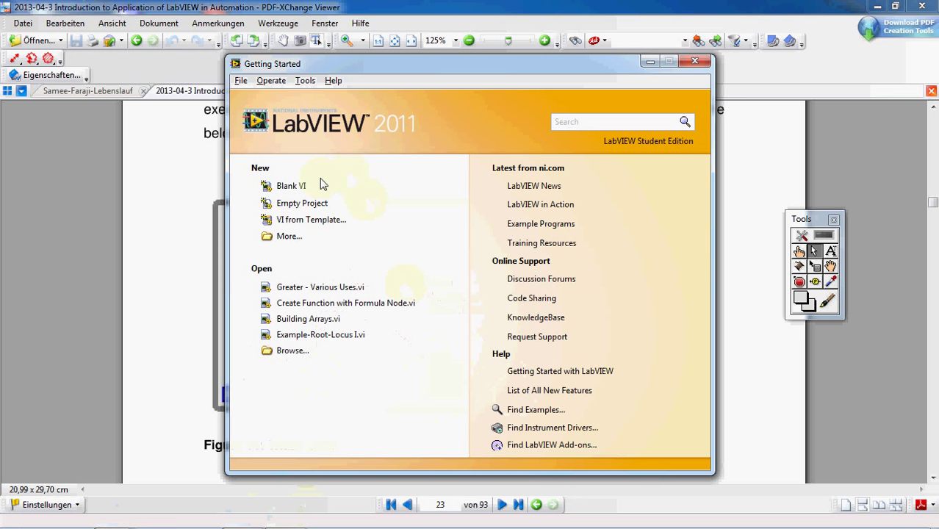
pyautogui.moveTo(290, 186)
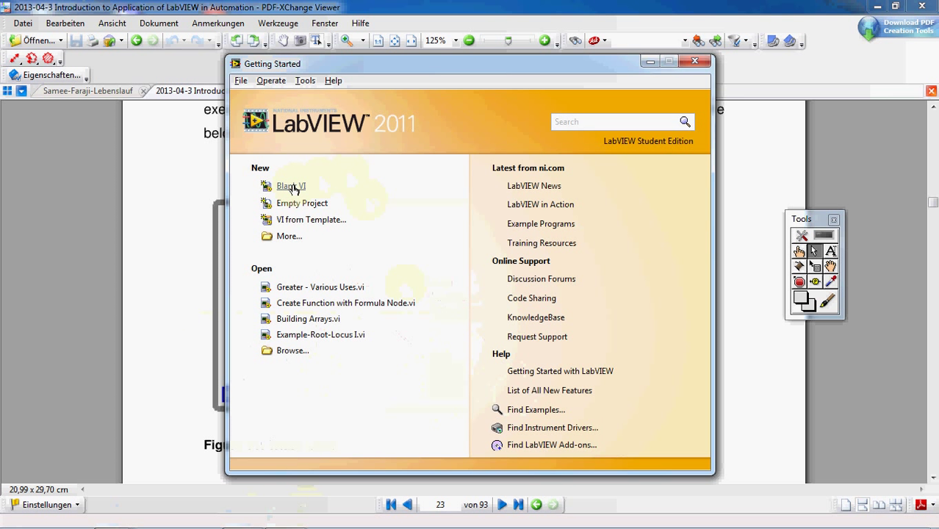
pyautogui.click(290, 186)
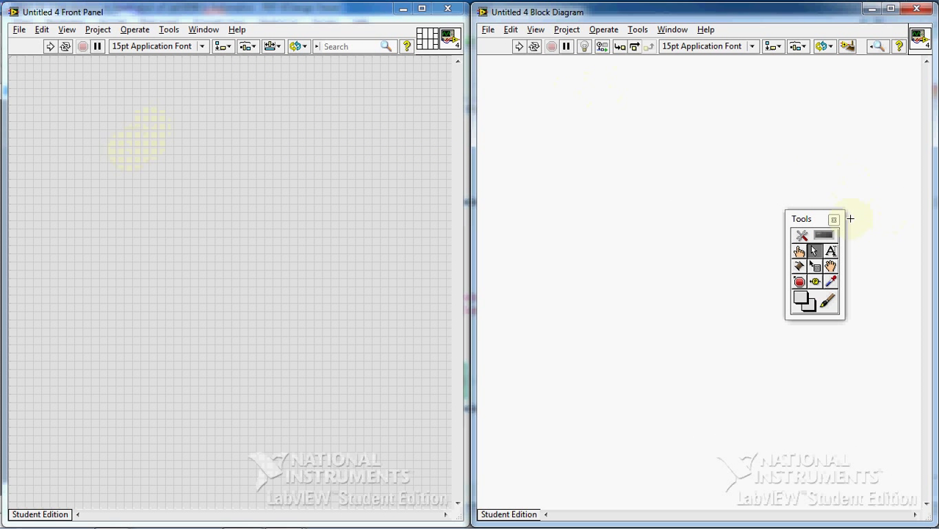
# Move the Tools palette aside and browse the Numeric functions for Random Number (0-1)
pyautogui.moveTo(801, 219); pyautogui.dragTo(798, 320)
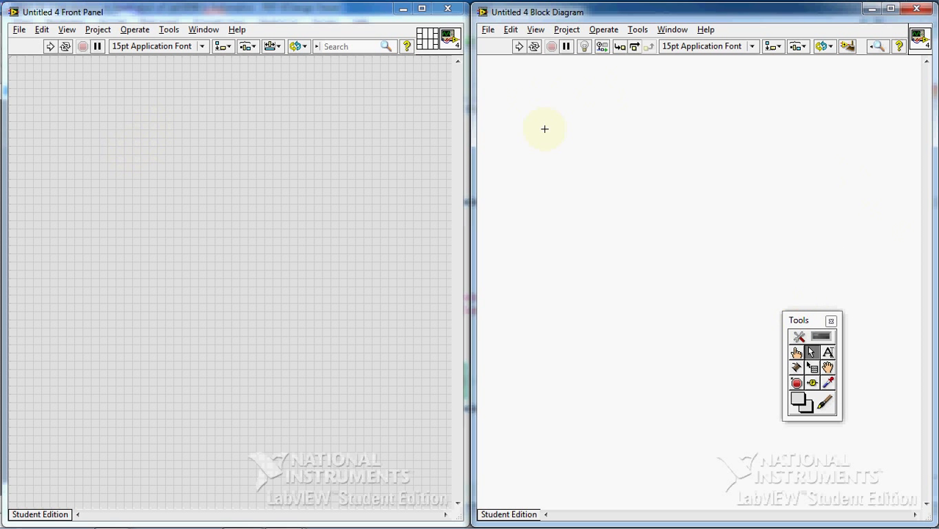
pyautogui.moveTo(520, 113)
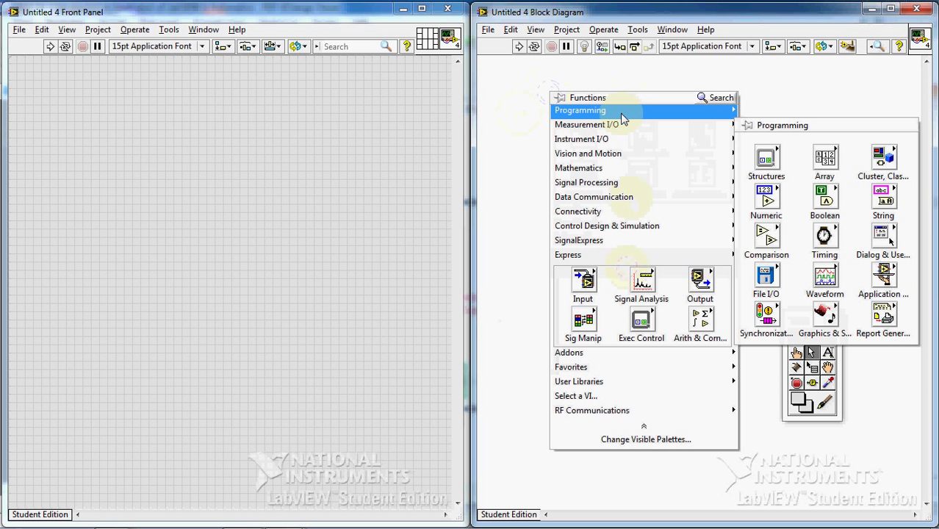
pyautogui.click(766, 198)
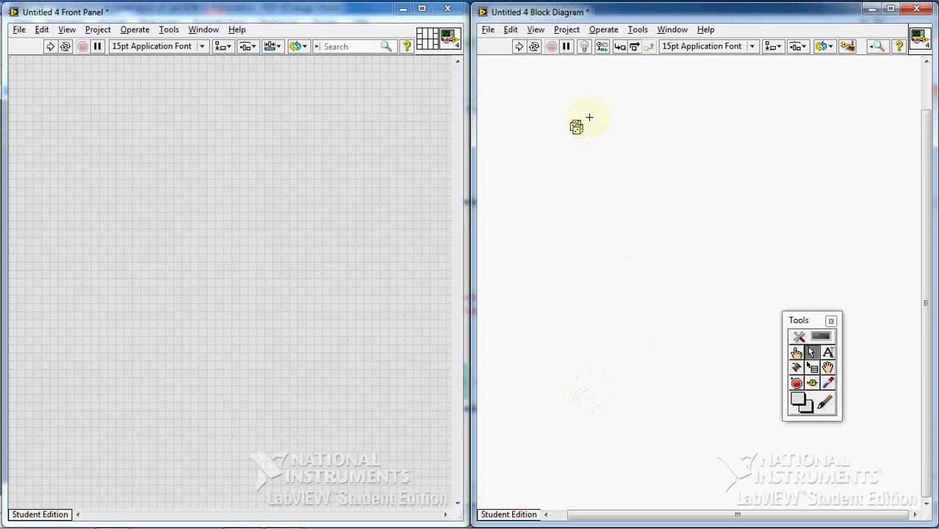
pyautogui.moveTo(713, 277)
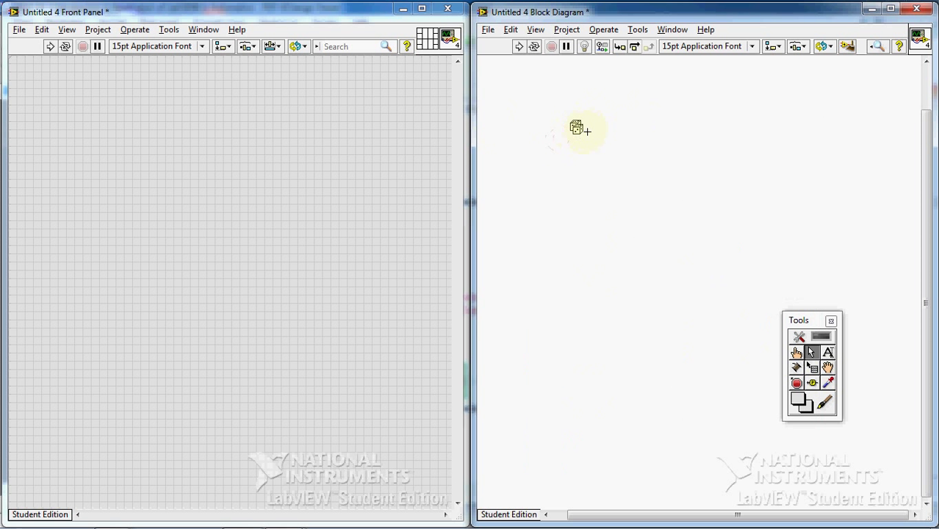
pyautogui.moveTo(576, 128)
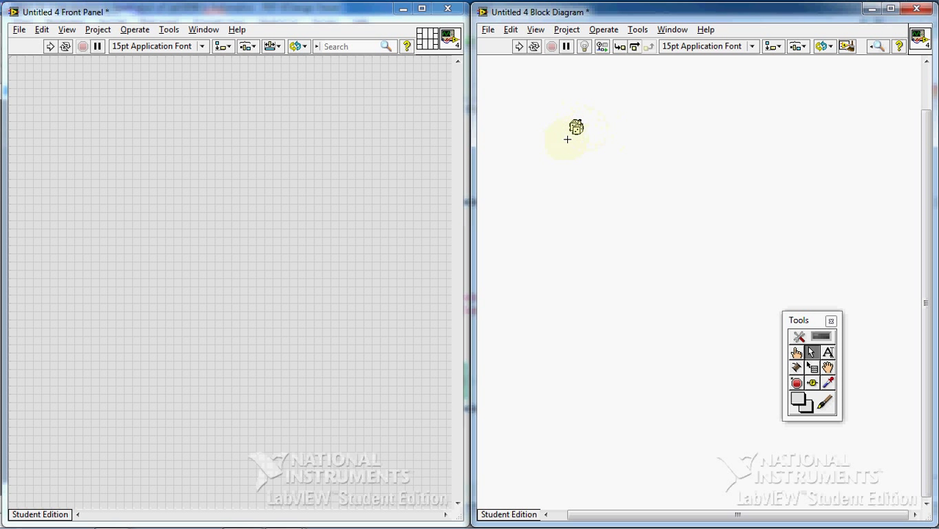
pyautogui.moveTo(648, 147)
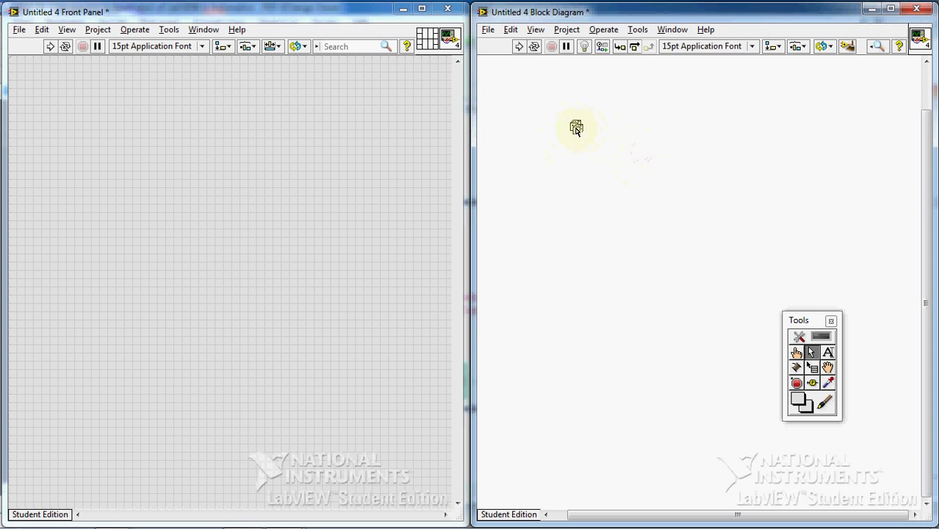
pyautogui.moveTo(529, 165)
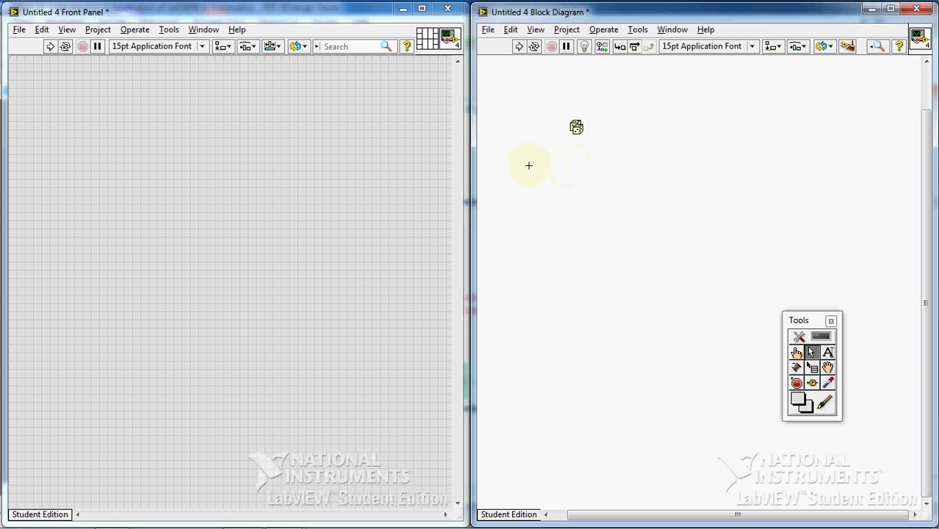
pyautogui.moveTo(727, 111)
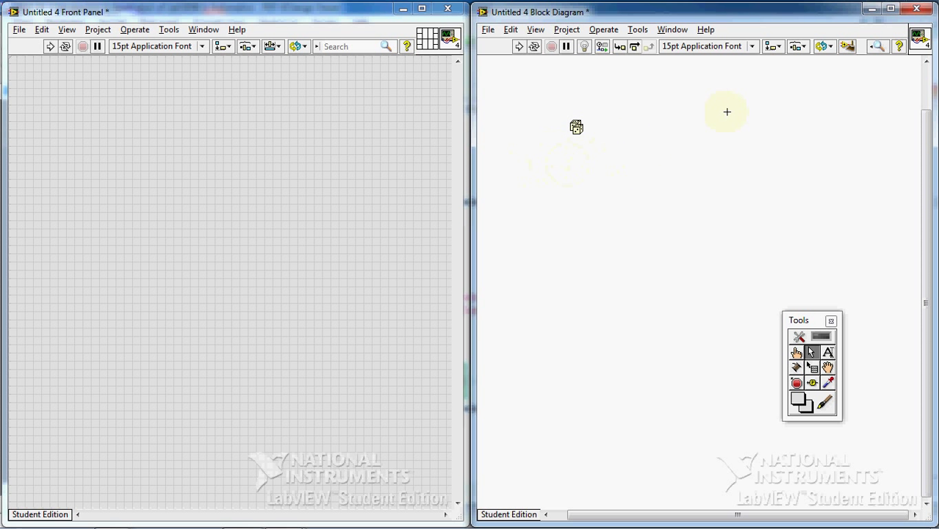
pyautogui.moveTo(724, 156)
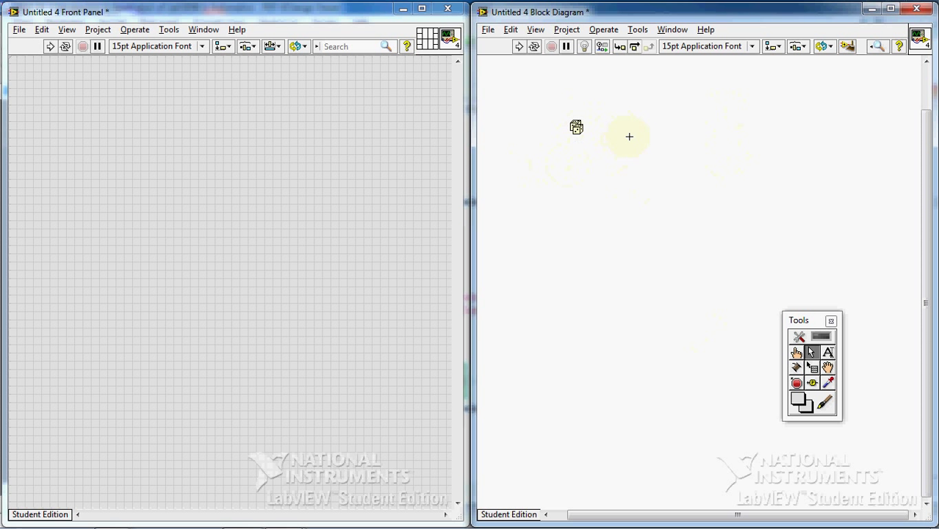
pyautogui.moveTo(589, 155)
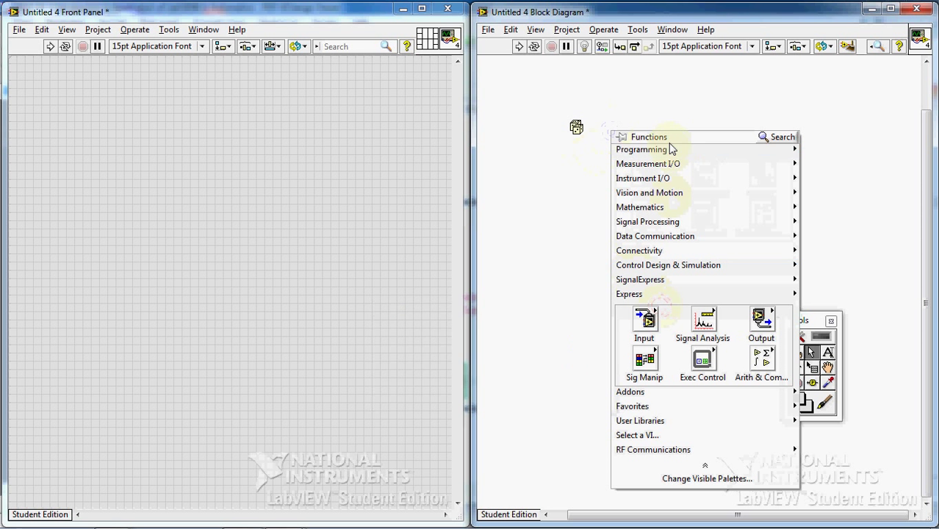
pyautogui.moveTo(641, 149)
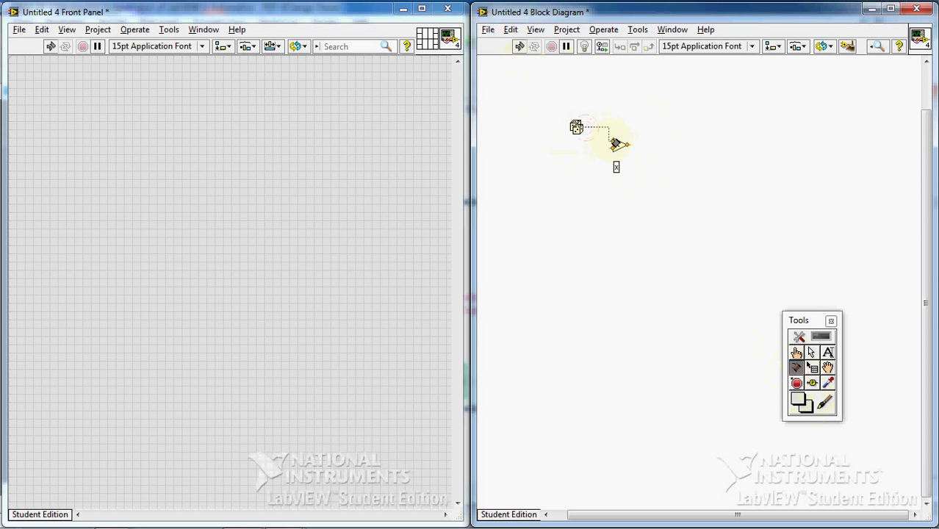
# Create a constant of 20 on the Multiply node's free input
pyautogui.rightClick(616, 145)
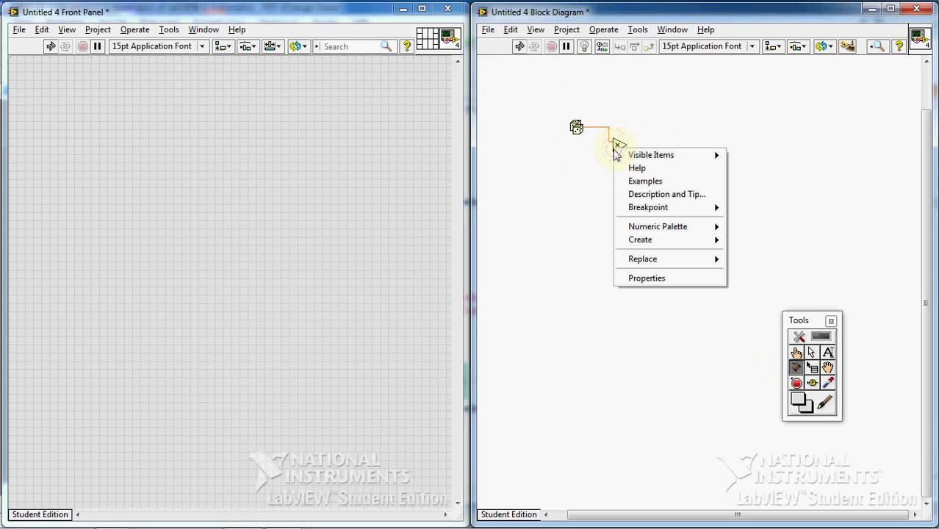
pyautogui.moveTo(640, 239)
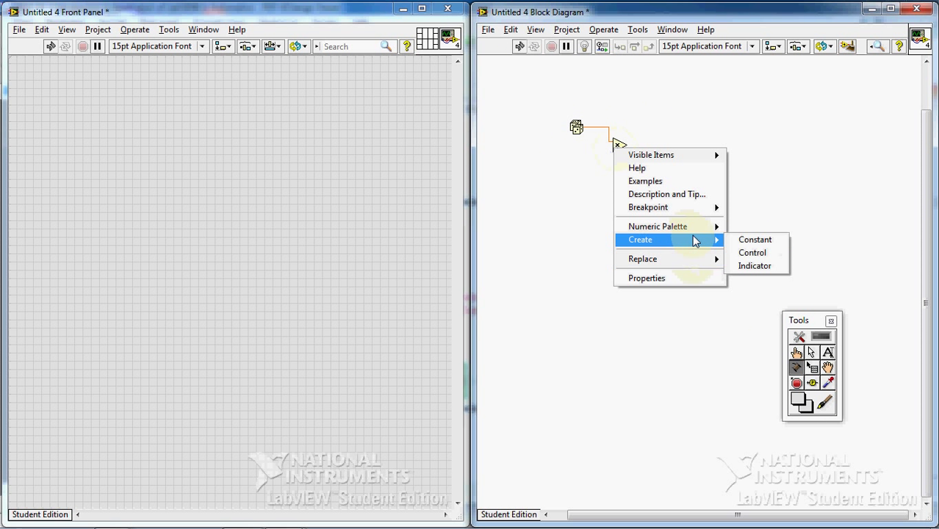
pyautogui.click(754, 239)
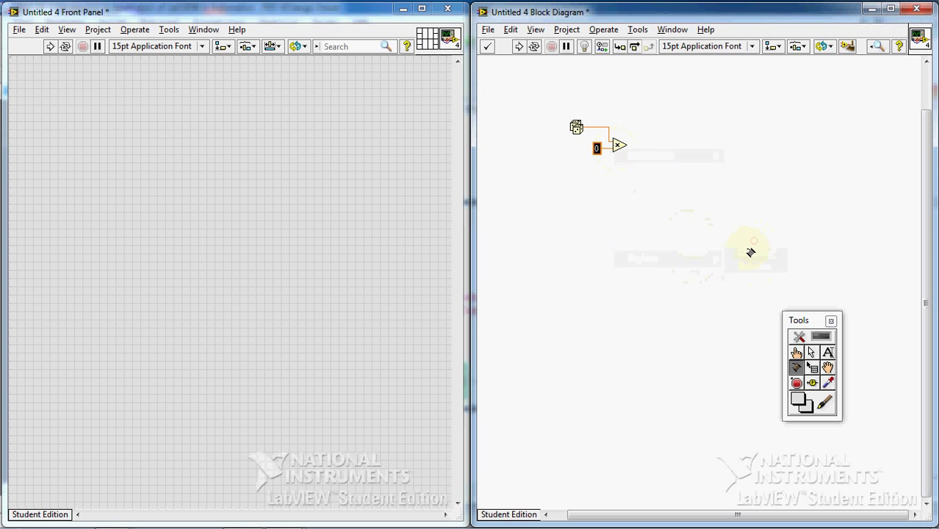
pyautogui.moveTo(792, 298)
pyautogui.write('20')
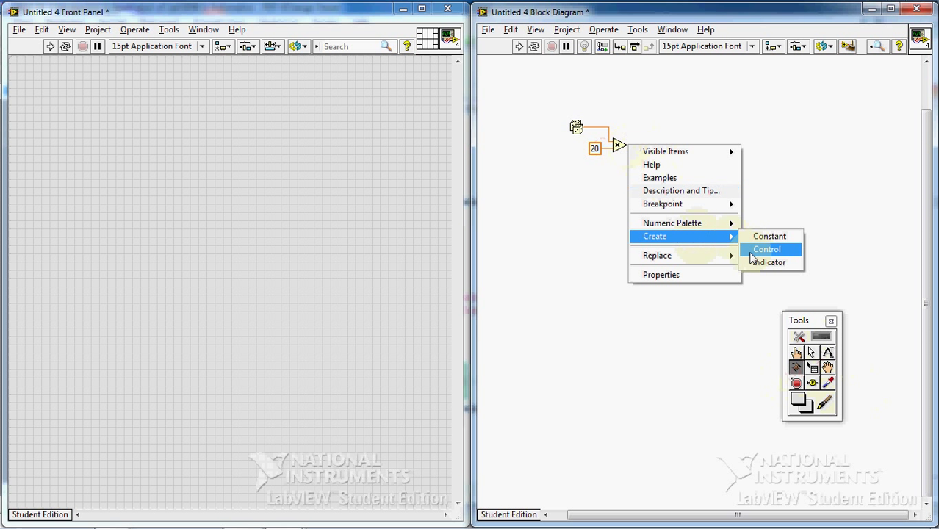
# Create an x*y numeric indicator fed by the Multiply output
pyautogui.click(770, 262)
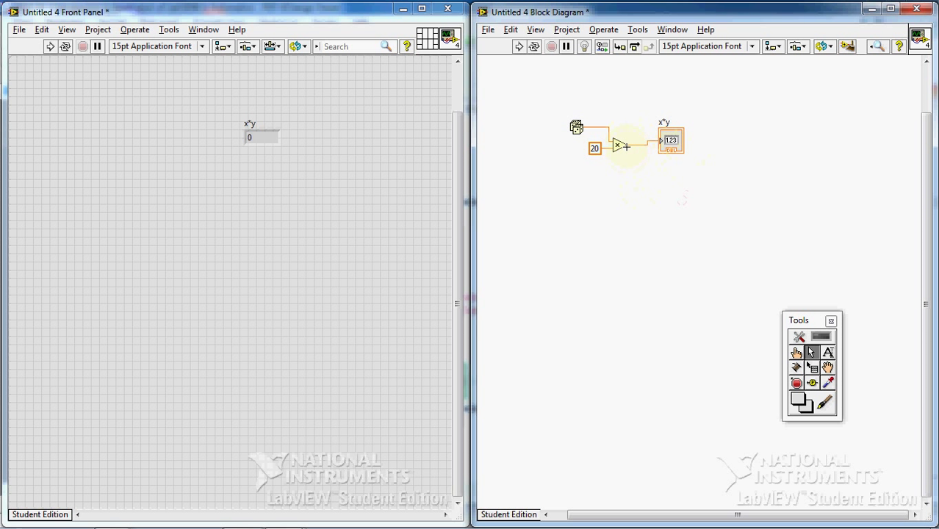
pyautogui.moveTo(723, 371)
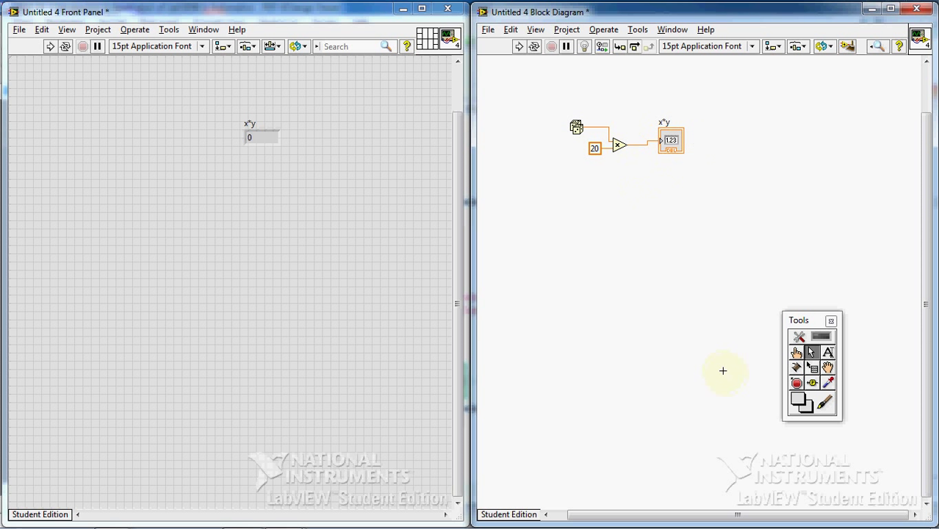
pyautogui.moveTo(791, 502)
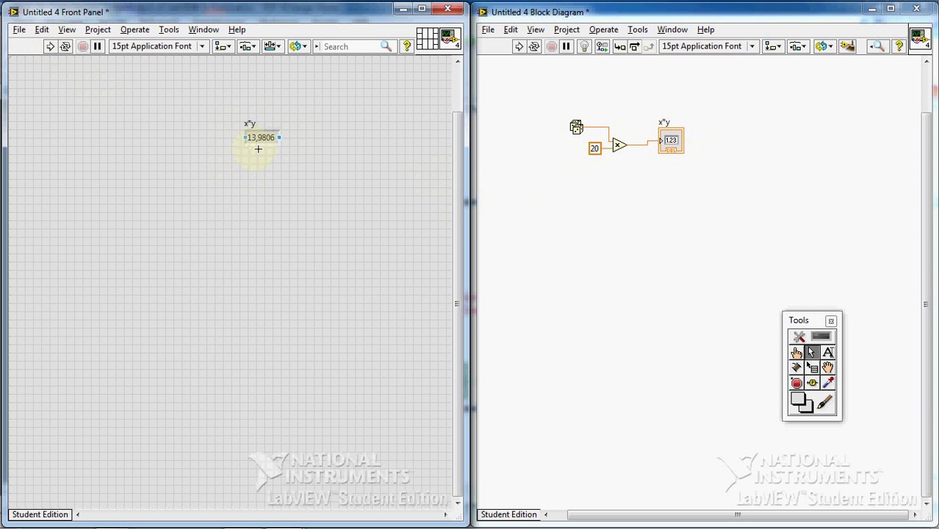
pyautogui.moveTo(618, 183)
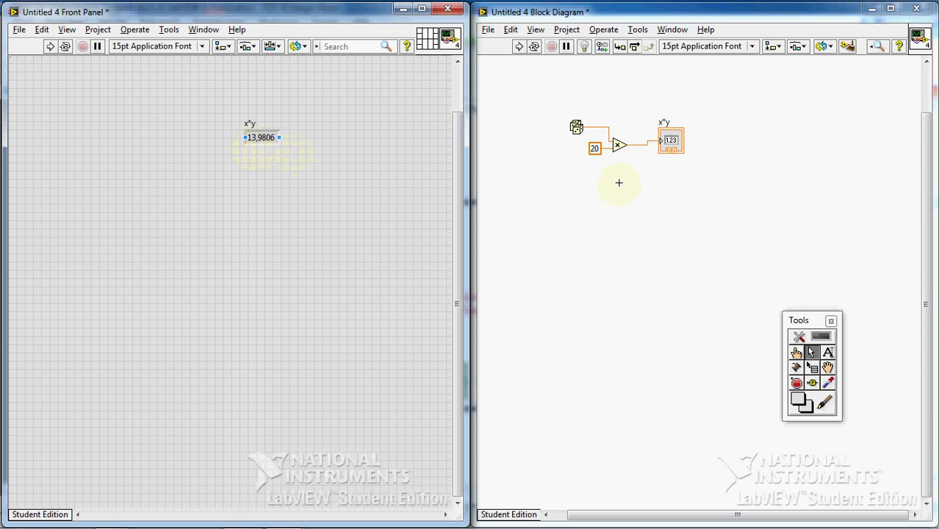
pyautogui.moveTo(648, 221)
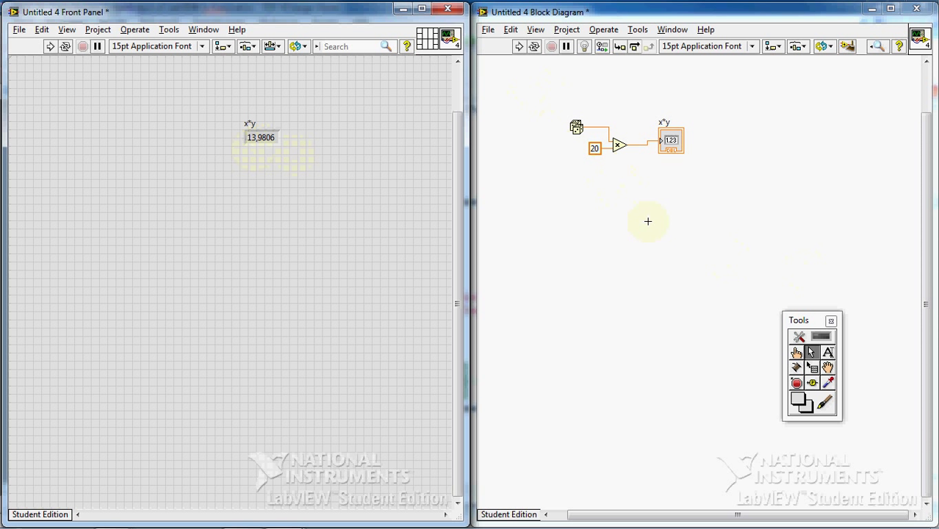
pyautogui.moveTo(537, 86)
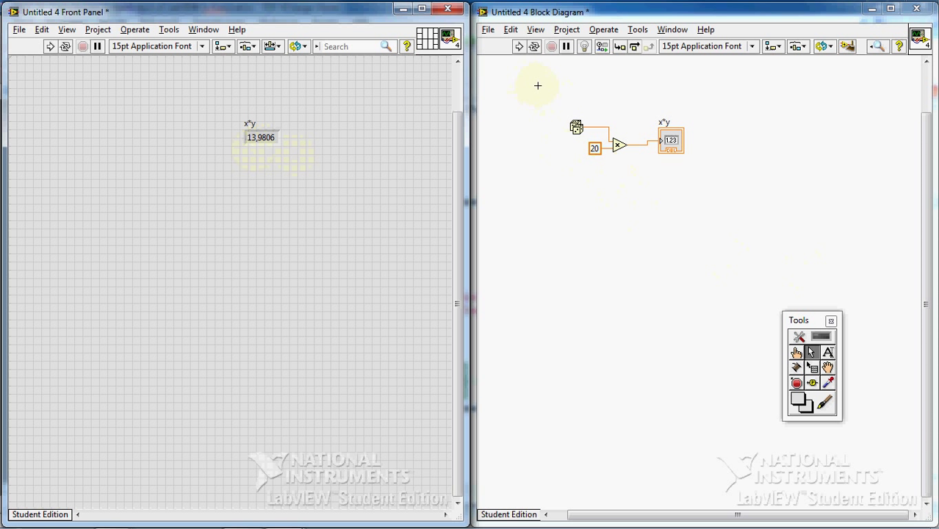
pyautogui.moveTo(336, 183)
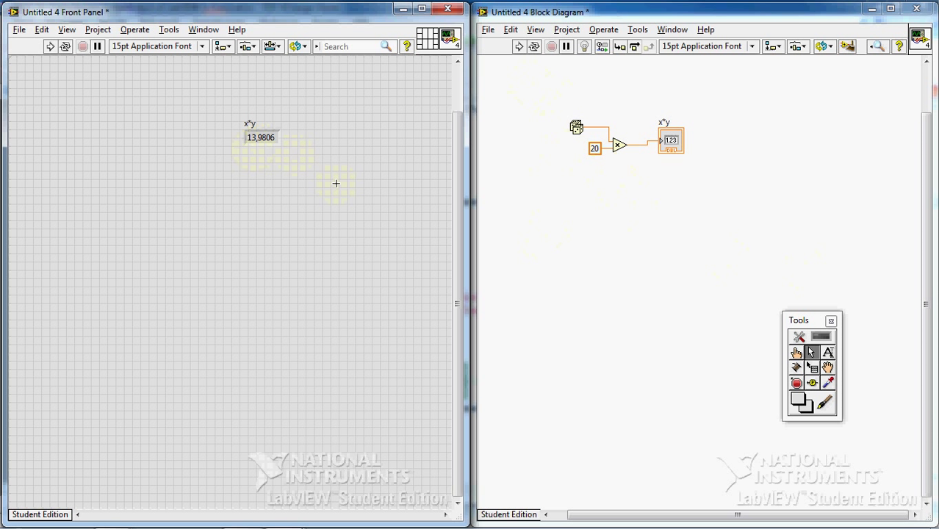
pyautogui.moveTo(136, 174)
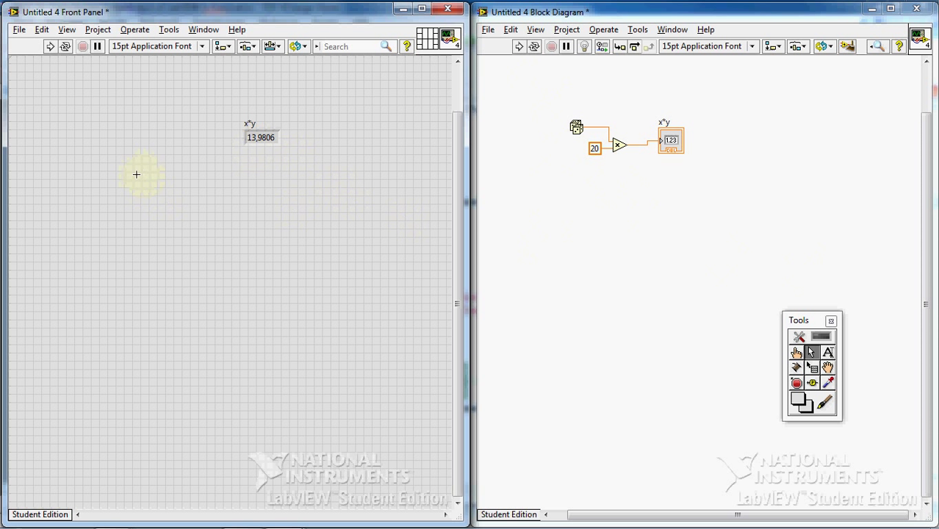
pyautogui.moveTo(315, 114)
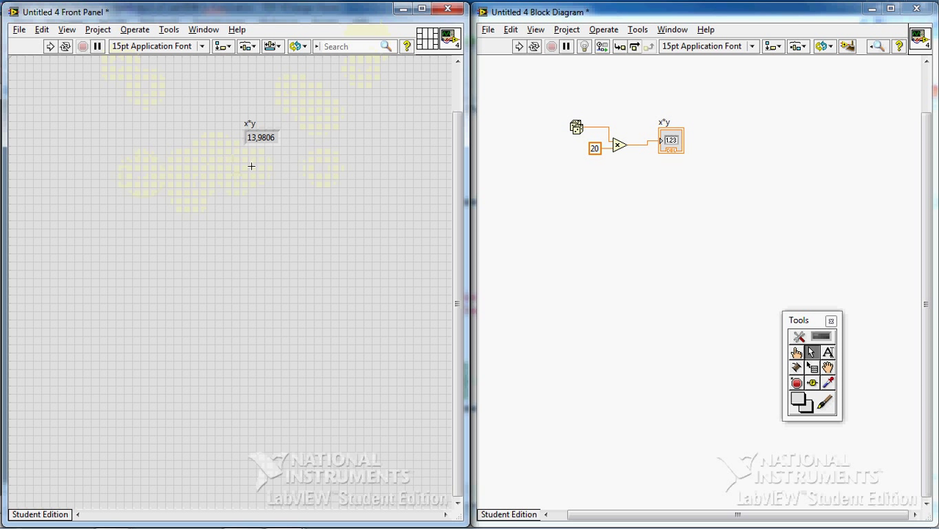
pyautogui.moveTo(541, 97)
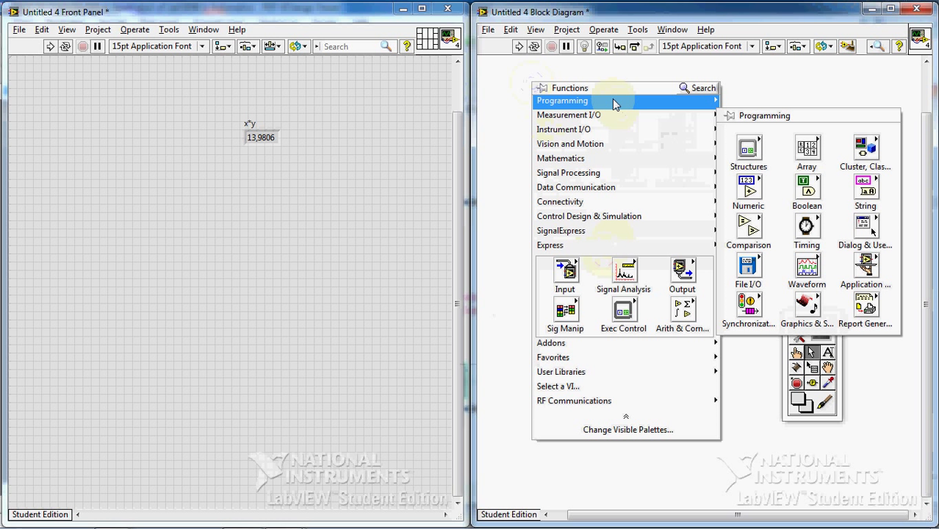
pyautogui.moveTo(731, 158)
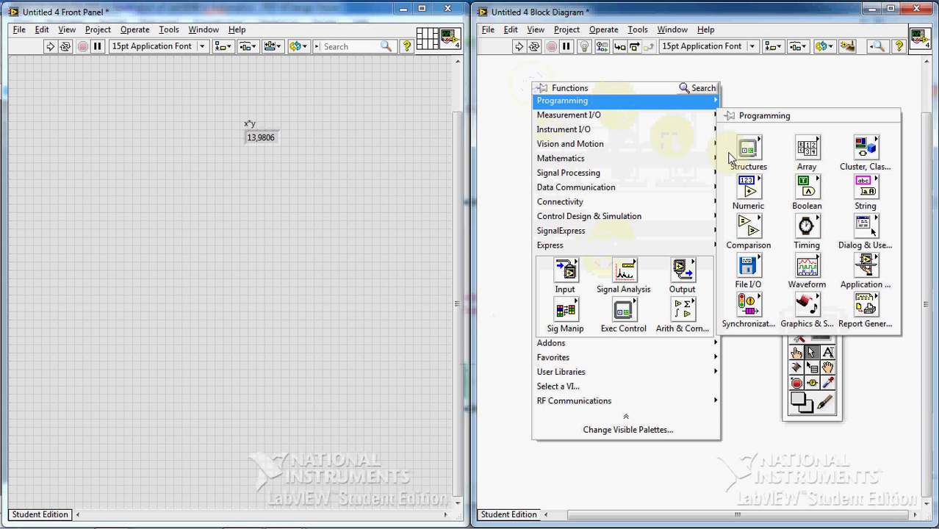
# Draw a While Loop around the code and create a stop button control on its condition terminal
pyautogui.click(747, 151)
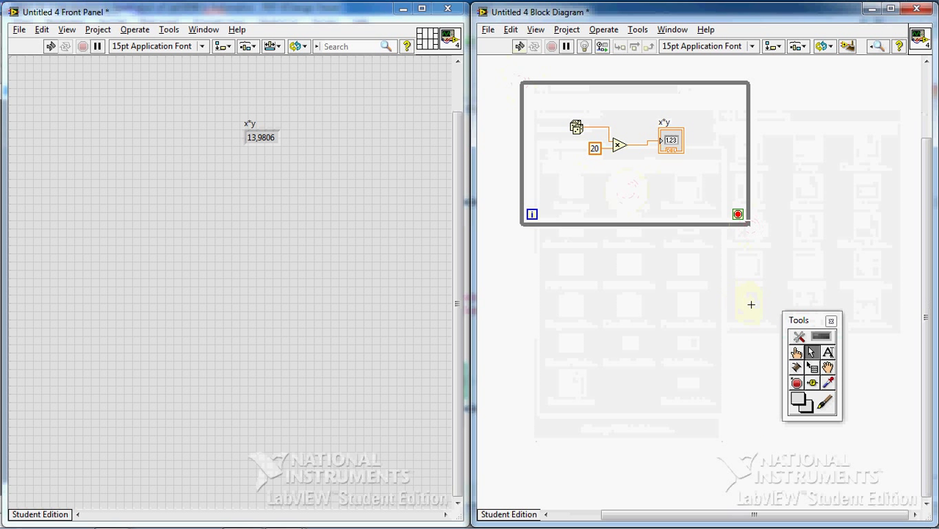
pyautogui.moveTo(777, 417)
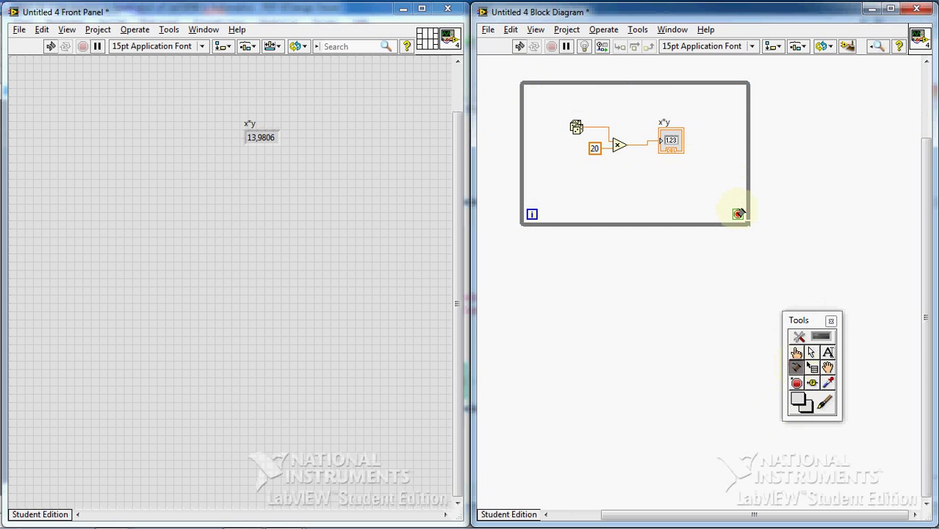
pyautogui.rightClick(737, 214)
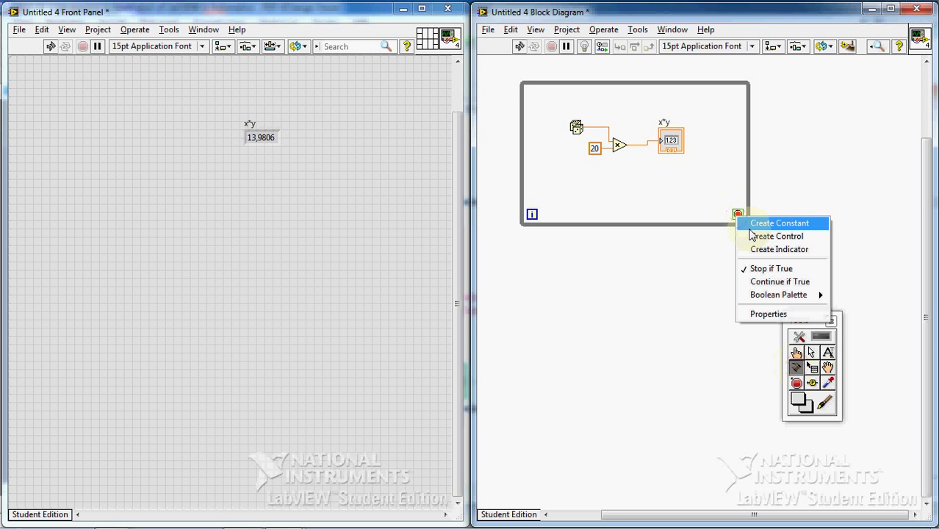
pyautogui.click(778, 236)
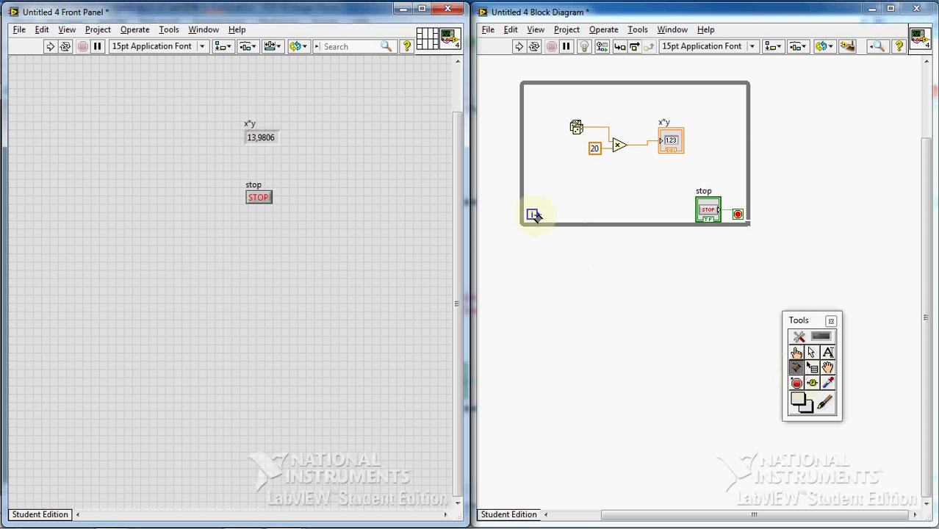
pyautogui.rightClick(531, 214)
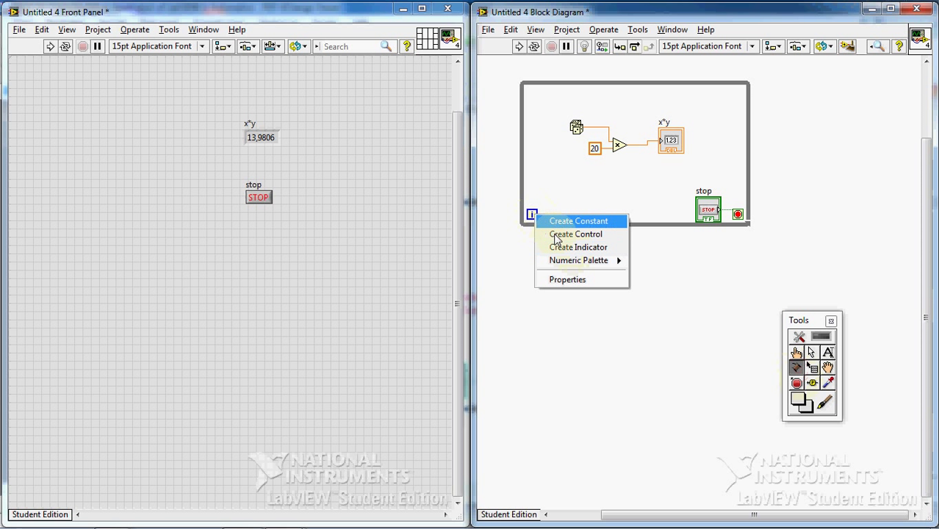
pyautogui.moveTo(578, 246)
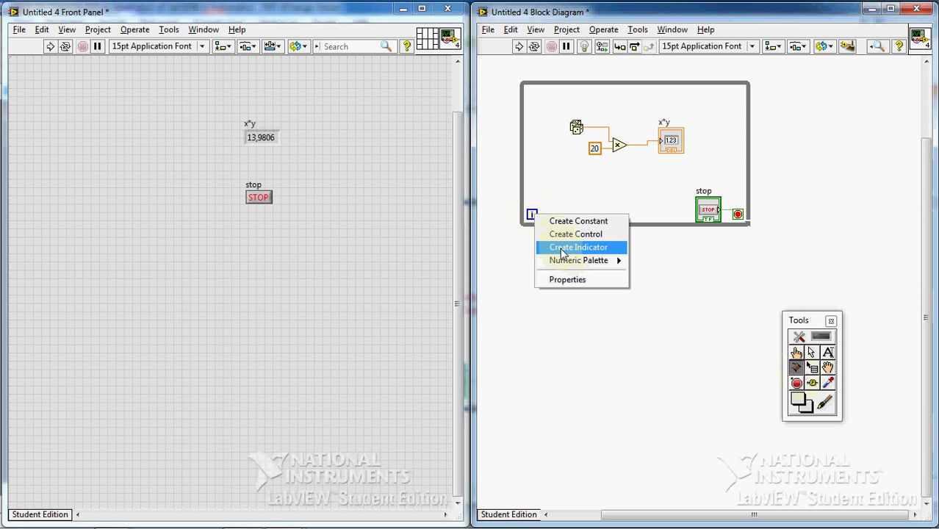
# Create a Numeric indicator on the loop's iteration terminal (i)
pyautogui.click(578, 247)
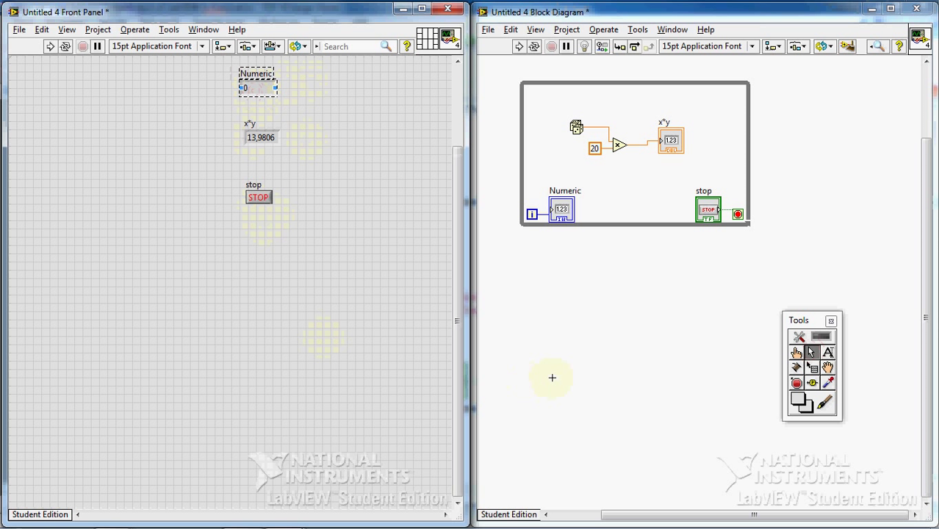
pyautogui.moveTo(577, 300)
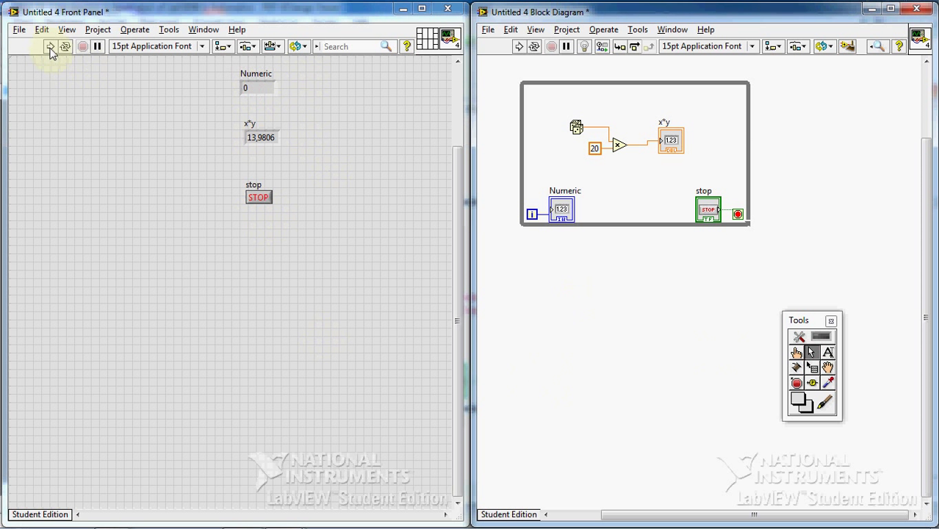
# Run the VI, then stop the loop, leaving Numeric at 6939663 and x*y at 15.897
pyautogui.click(50, 46)
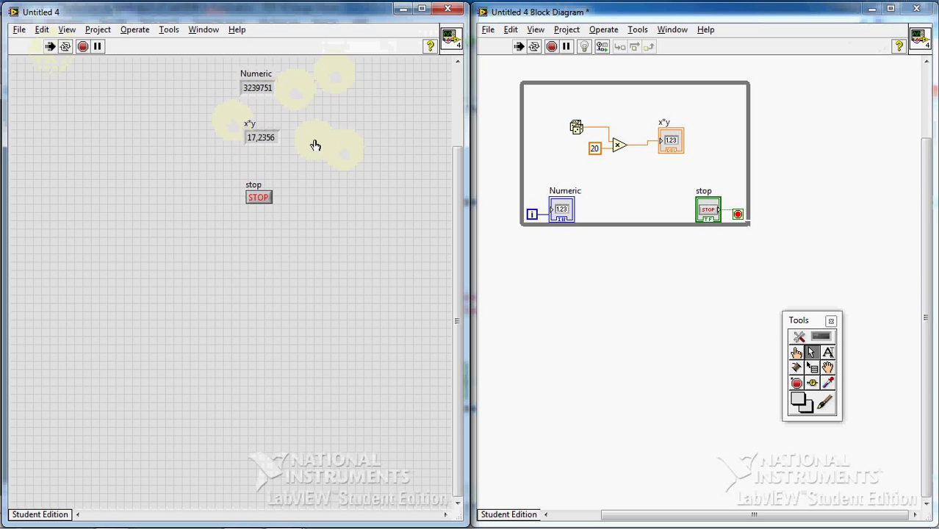
pyautogui.click(257, 197)
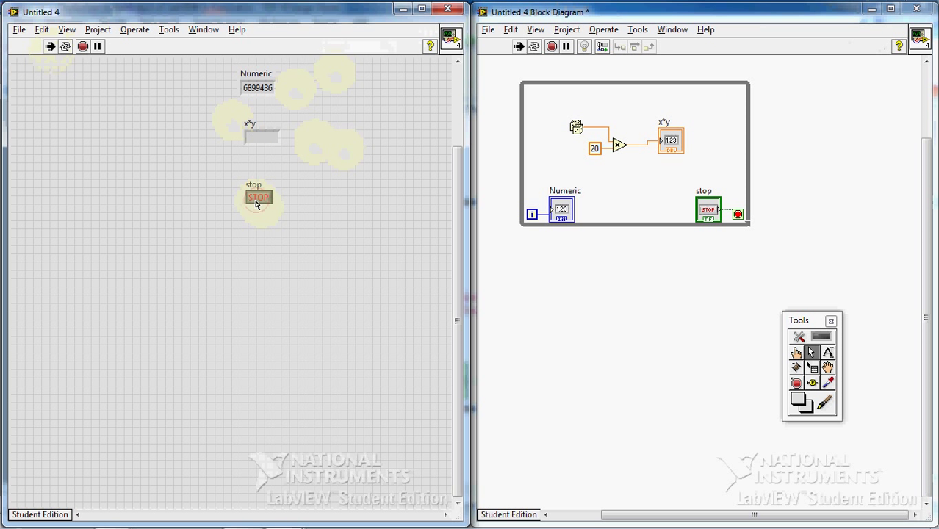
pyautogui.click(49, 45)
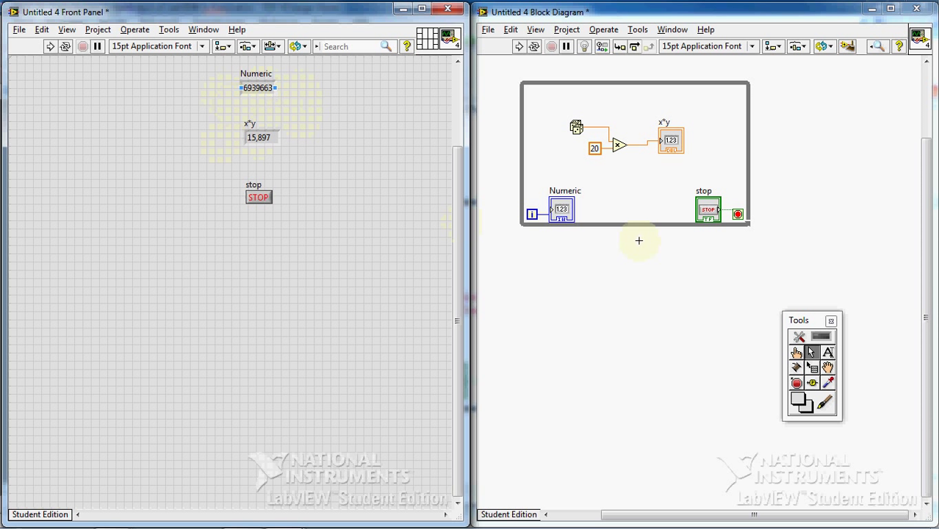
pyautogui.moveTo(684, 245)
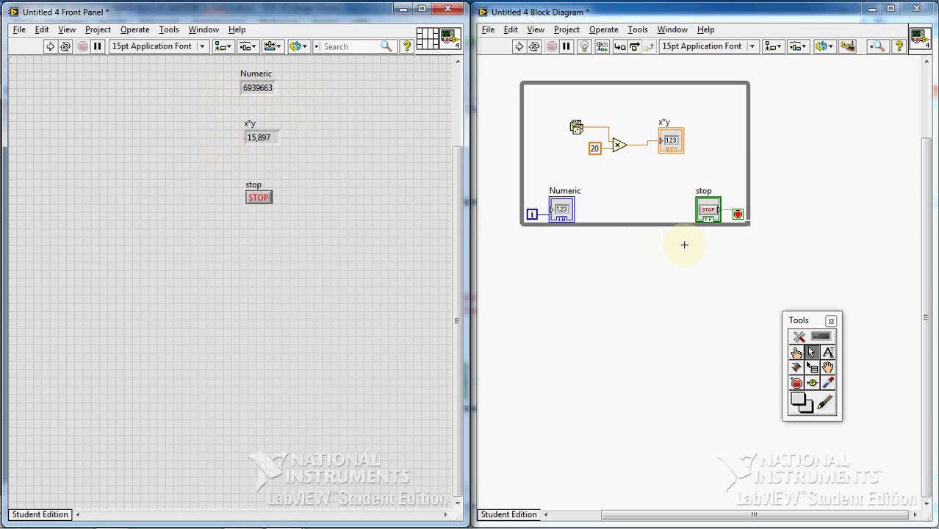
pyautogui.moveTo(683, 247)
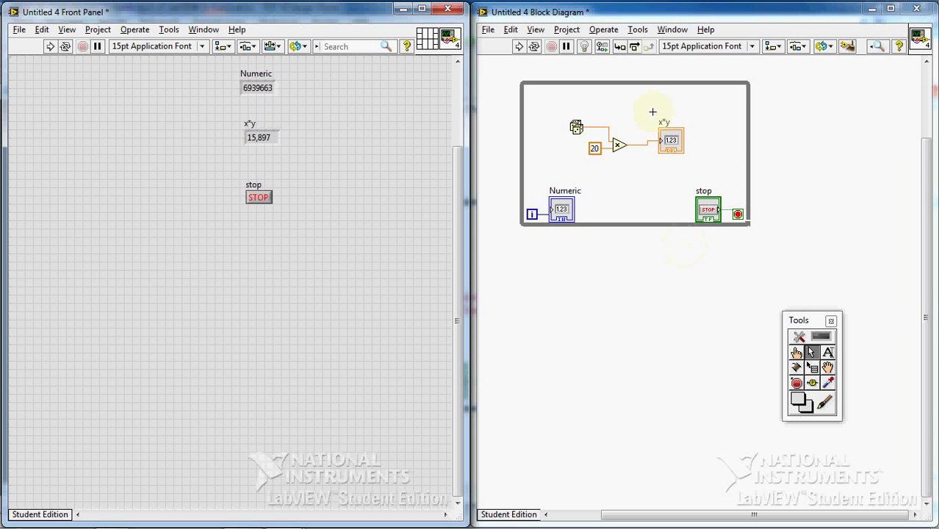
pyautogui.moveTo(810, 199)
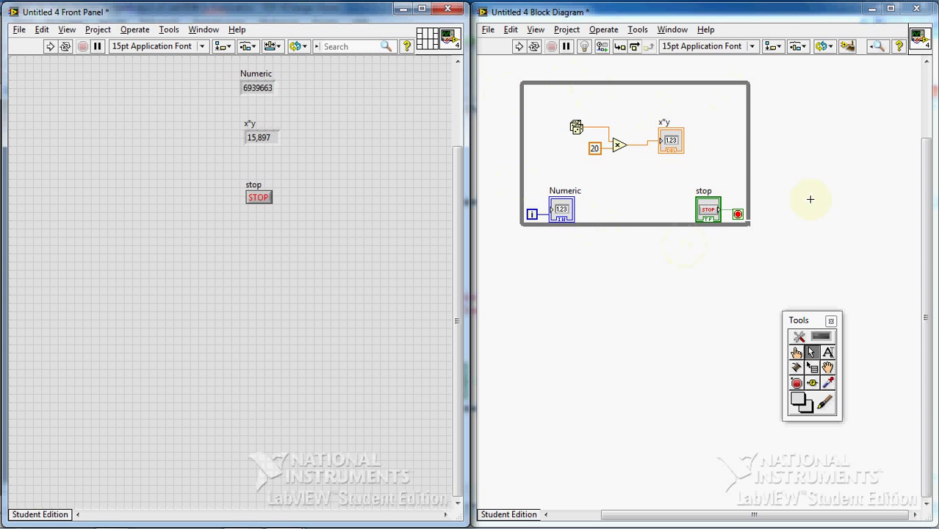
pyautogui.moveTo(672, 87)
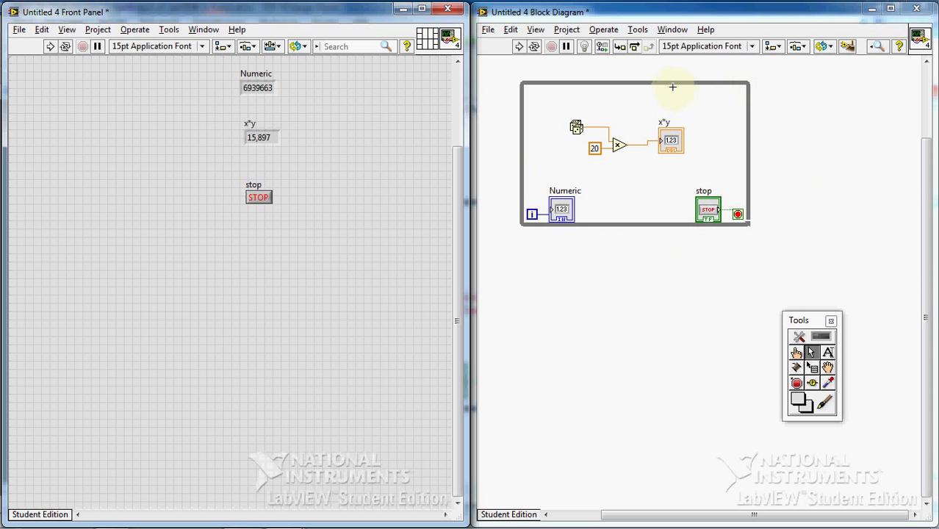
pyautogui.moveTo(642, 84)
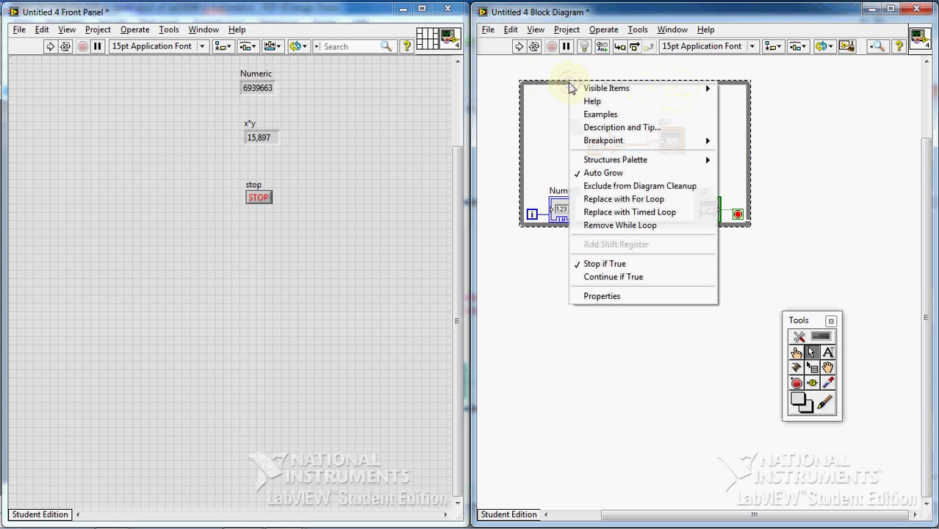
pyautogui.moveTo(606, 116)
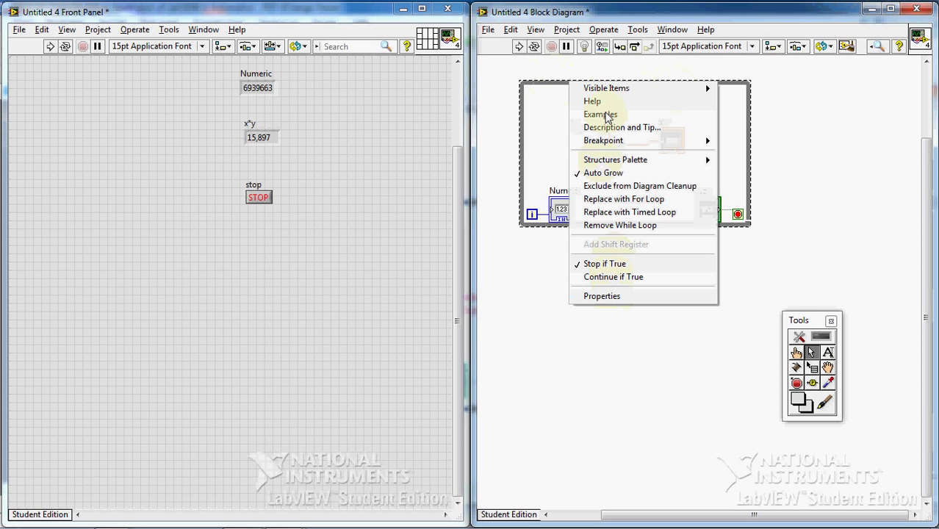
pyautogui.moveTo(619, 225)
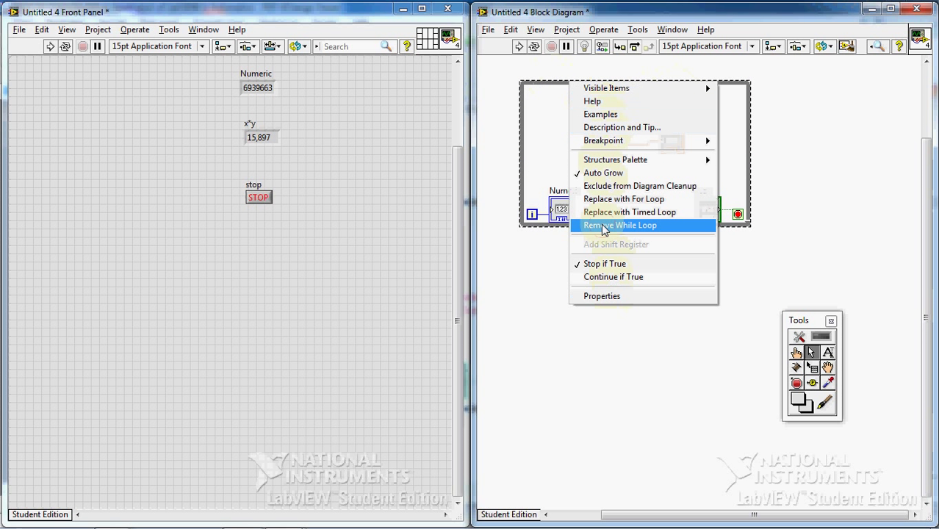
# Remove the While Loop, keeping only the scaled random-number code feeding x*y
pyautogui.click(619, 225)
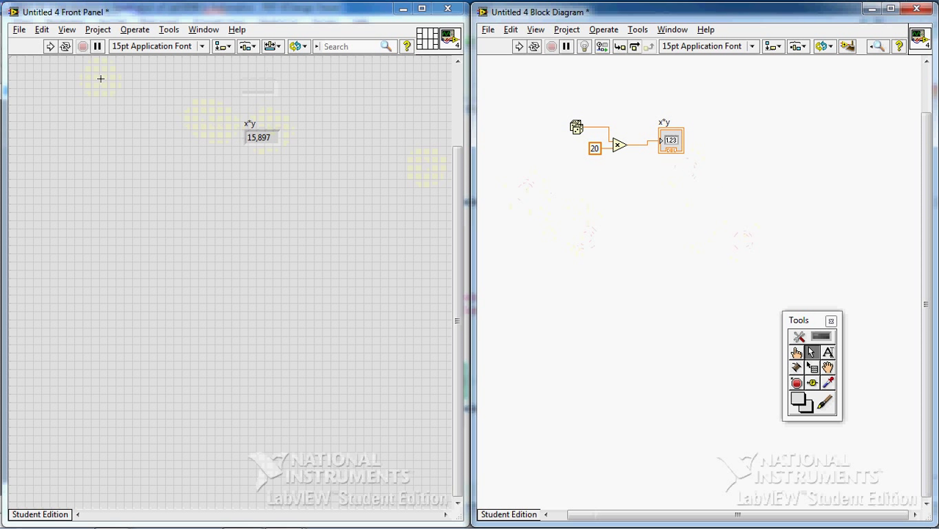
pyautogui.moveTo(65, 46)
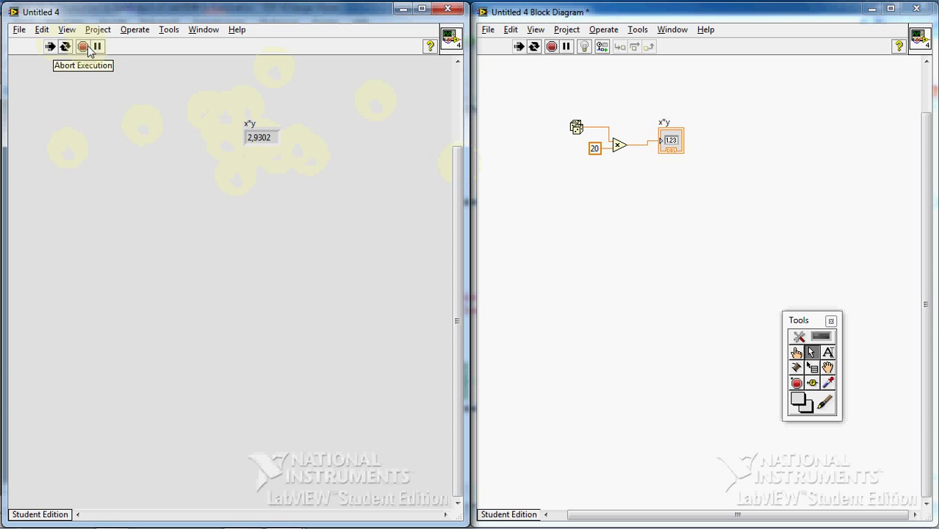
# Abort the continuous run, leaving x*y at 8.18605 and the VI in edit mode
pyautogui.click(83, 47)
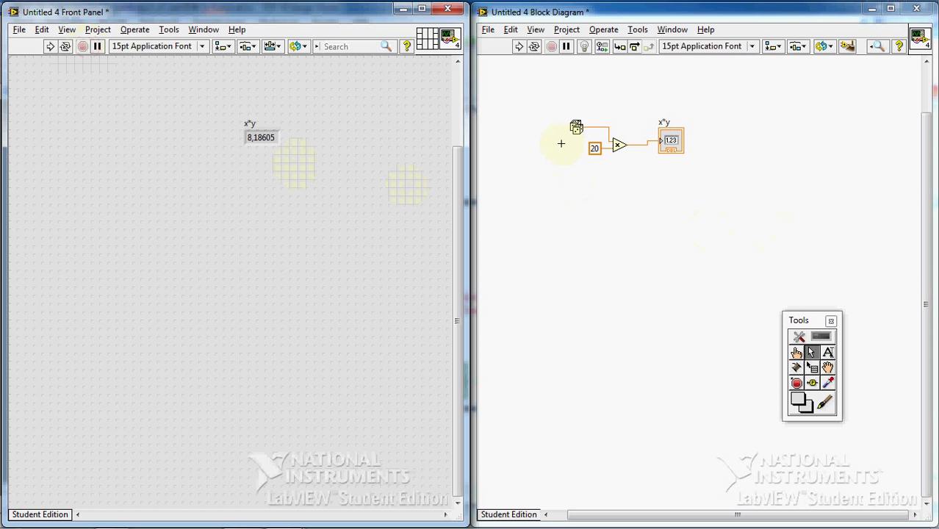
pyautogui.moveTo(428, 100)
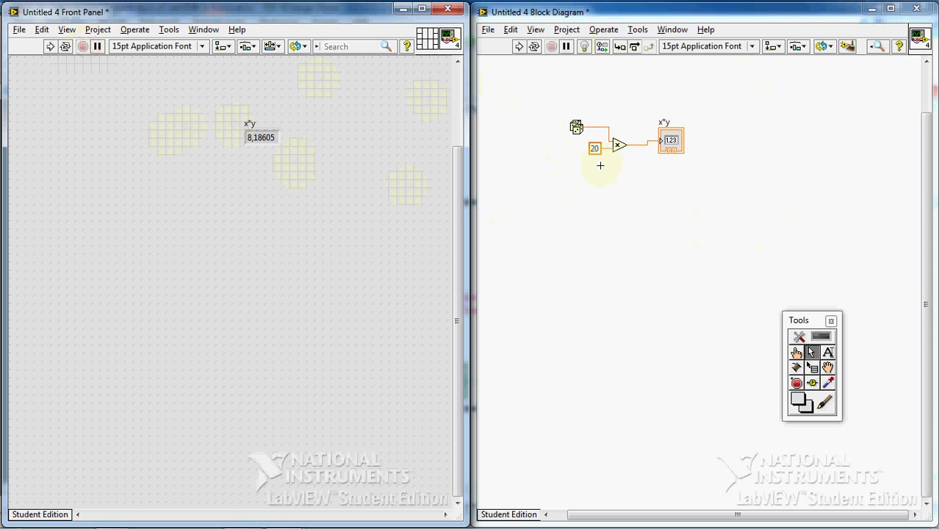
pyautogui.moveTo(84, 46)
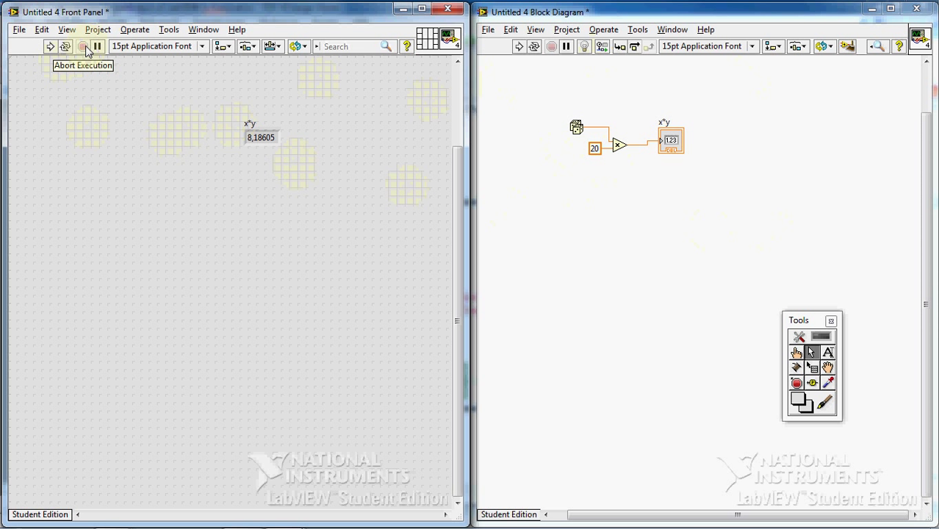
pyautogui.click(85, 46)
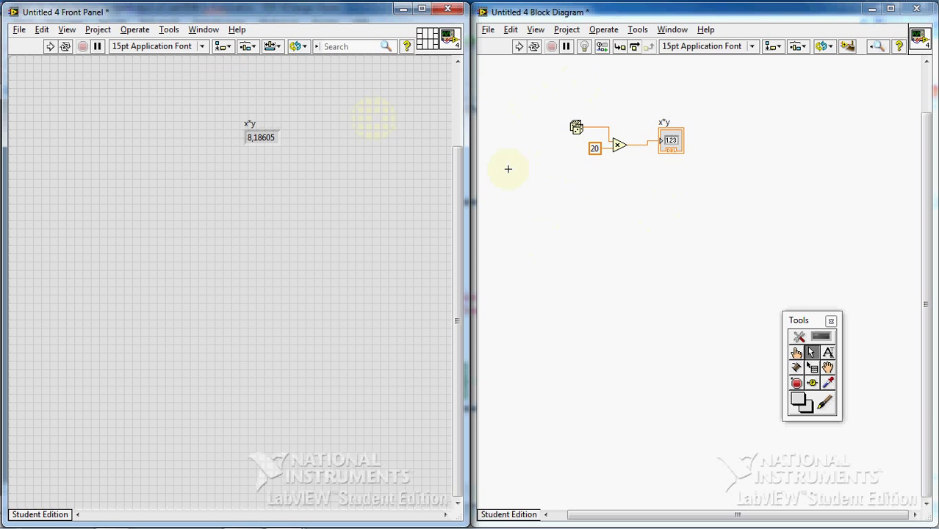
pyautogui.moveTo(599, 184)
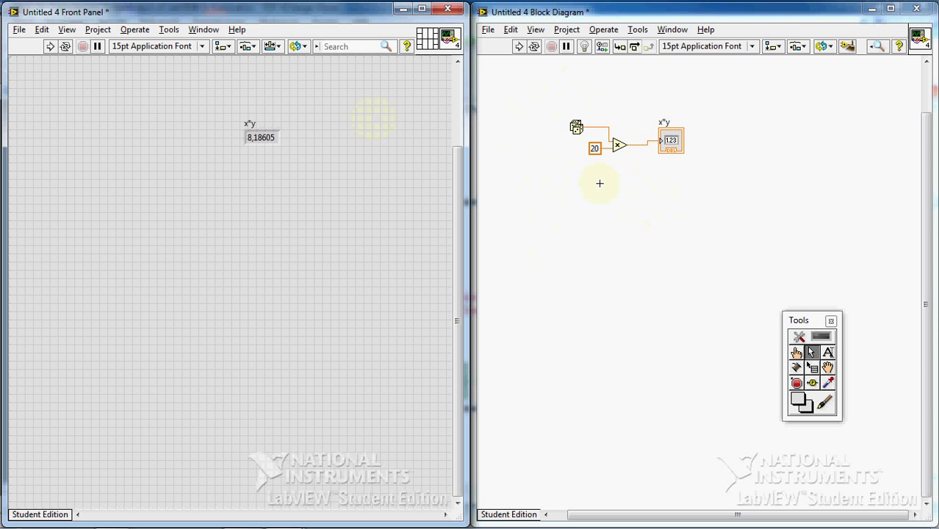
pyautogui.moveTo(726, 133)
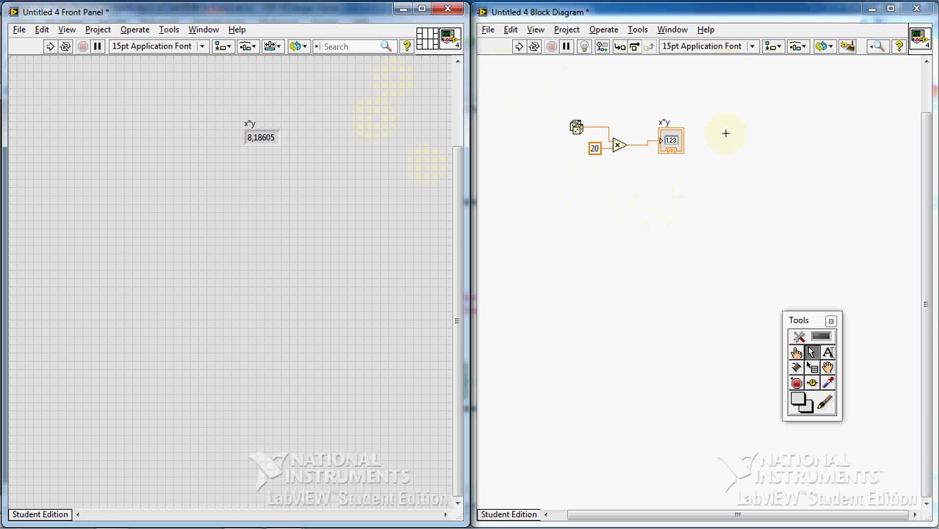
pyautogui.moveTo(675, 189)
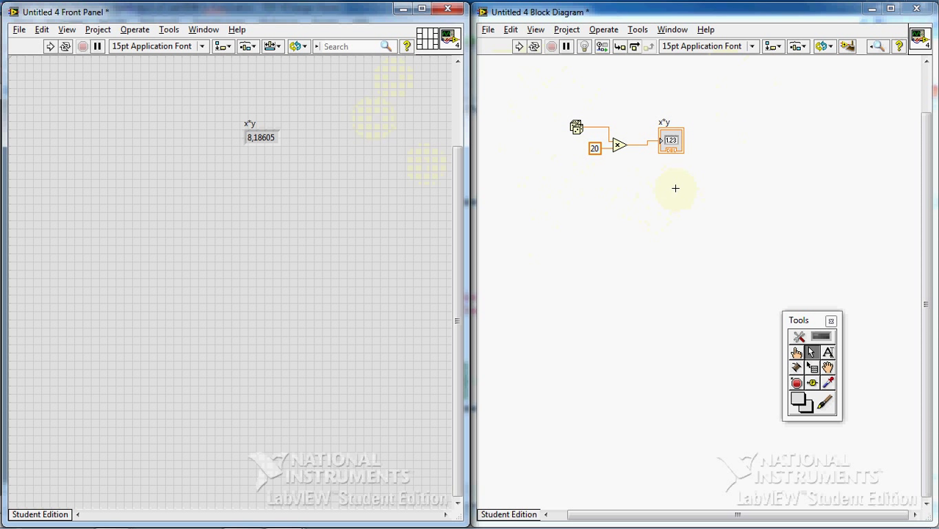
pyautogui.moveTo(557, 118)
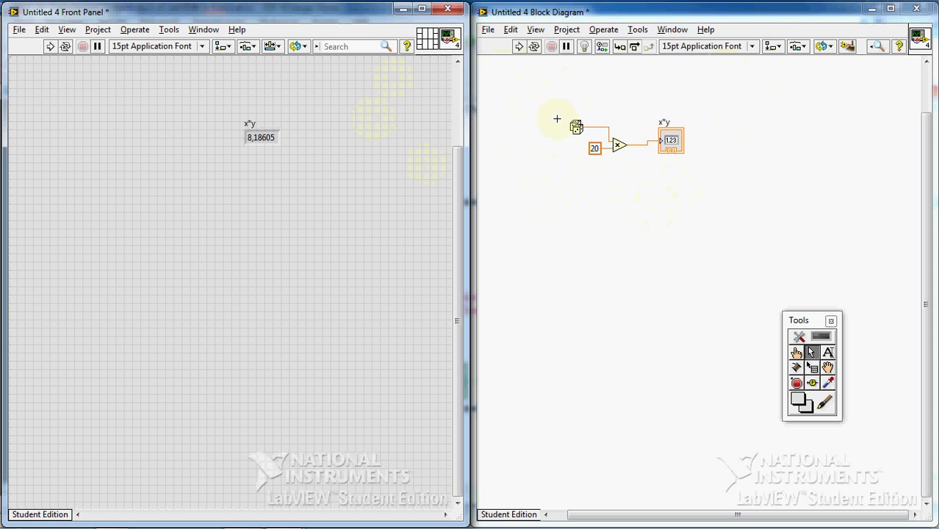
pyautogui.moveTo(579, 150)
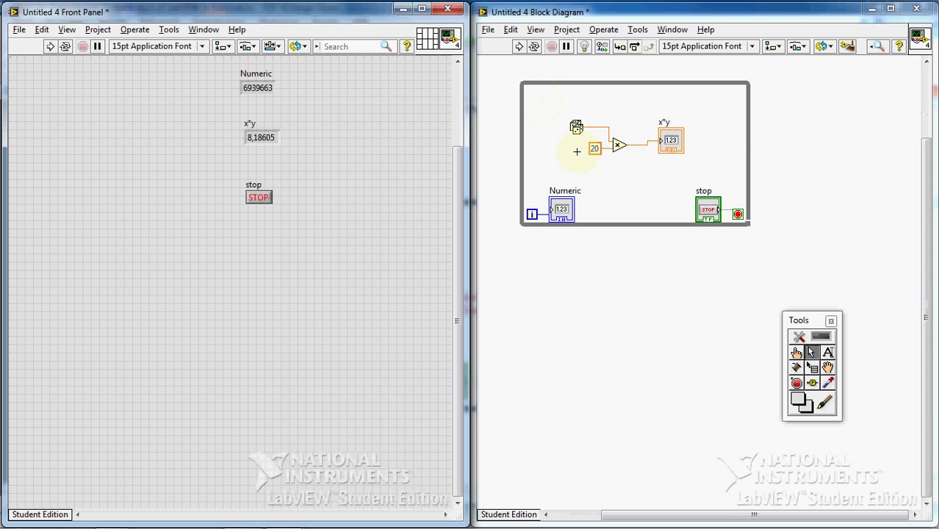
pyautogui.moveTo(648, 196)
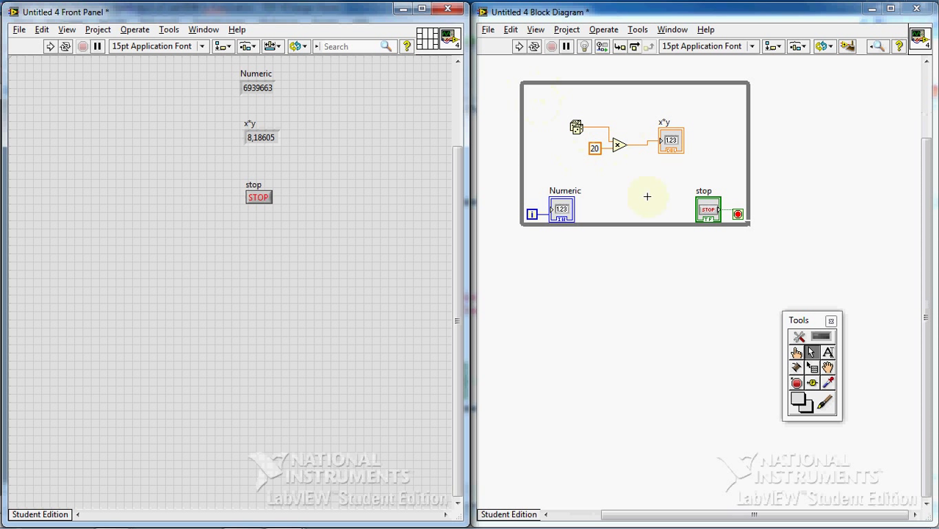
pyautogui.moveTo(689, 250)
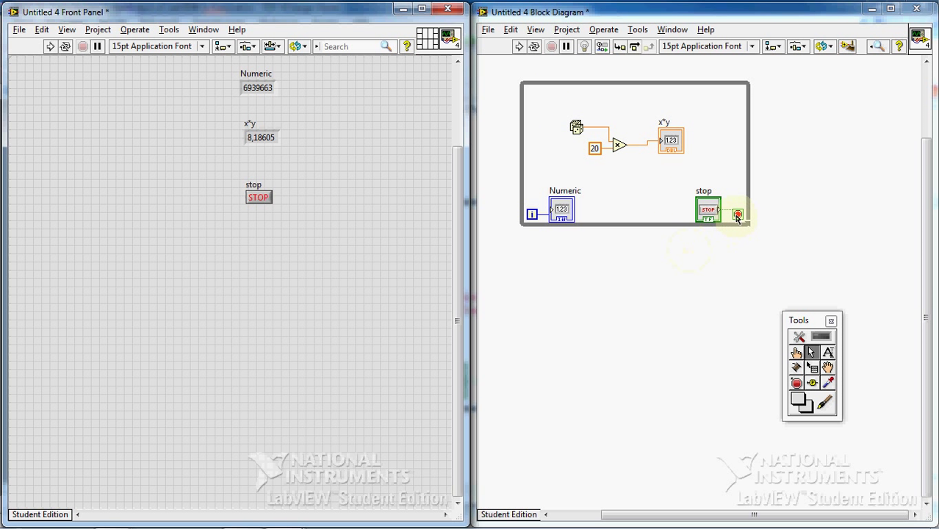
# Keep the While Loop condition set to Stop if True
pyautogui.rightClick(738, 214)
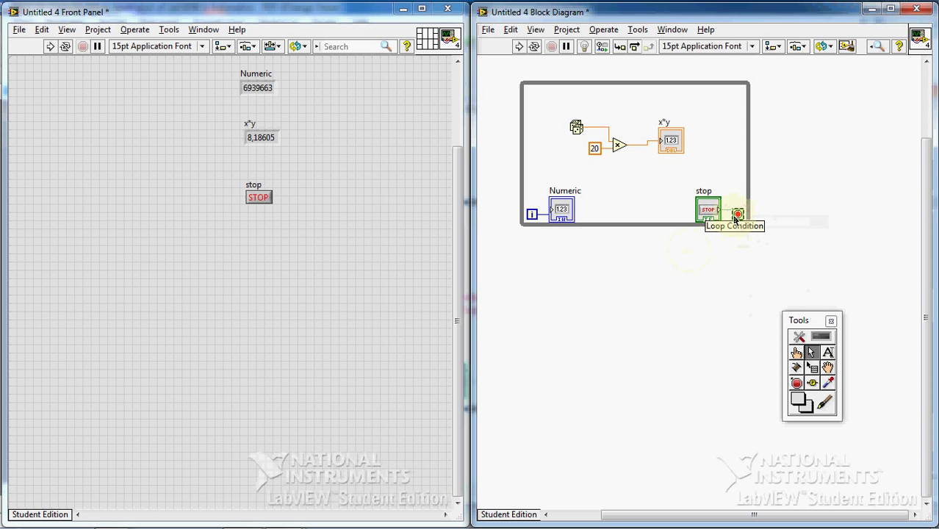
pyautogui.rightClick(737, 213)
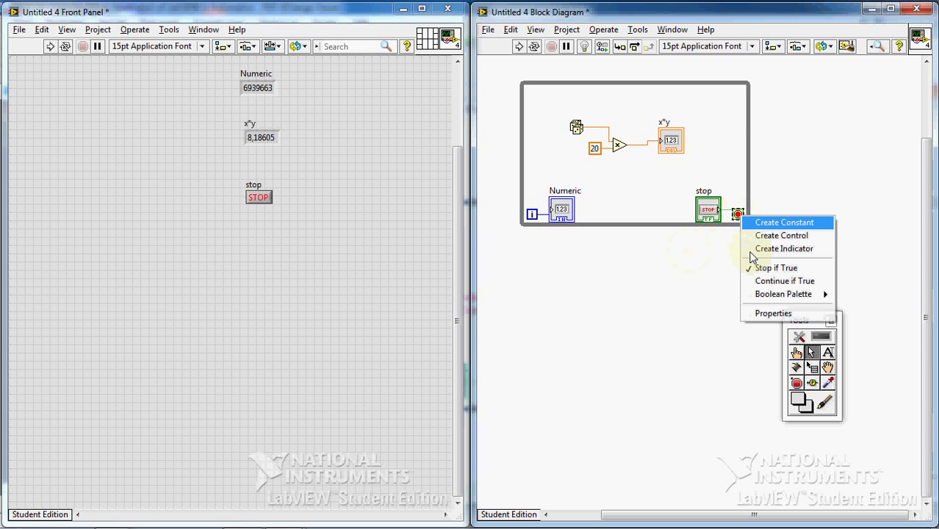
pyautogui.moveTo(784, 280)
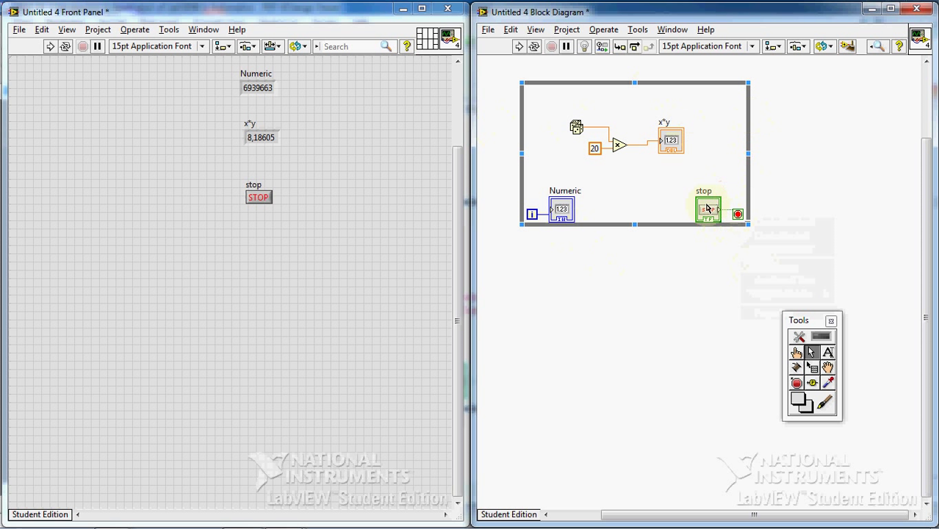
pyautogui.rightClick(707, 211)
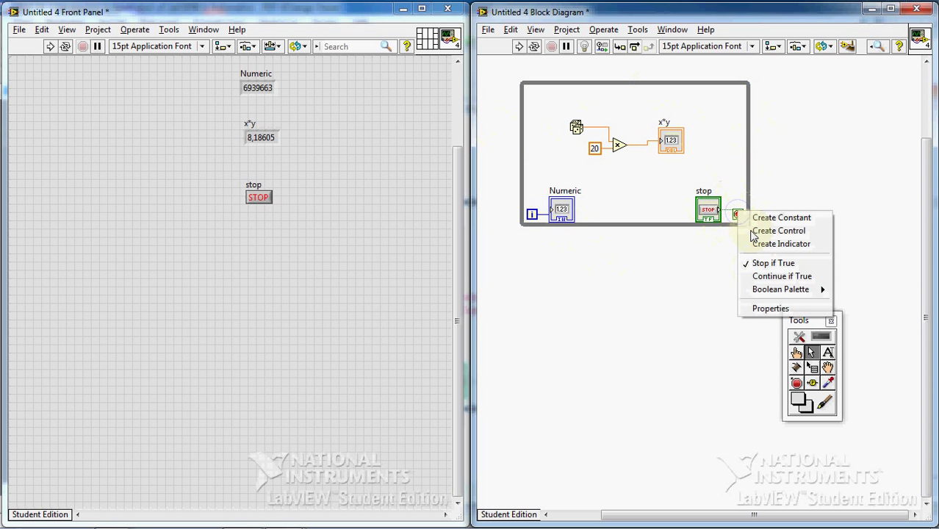
pyautogui.moveTo(773, 263)
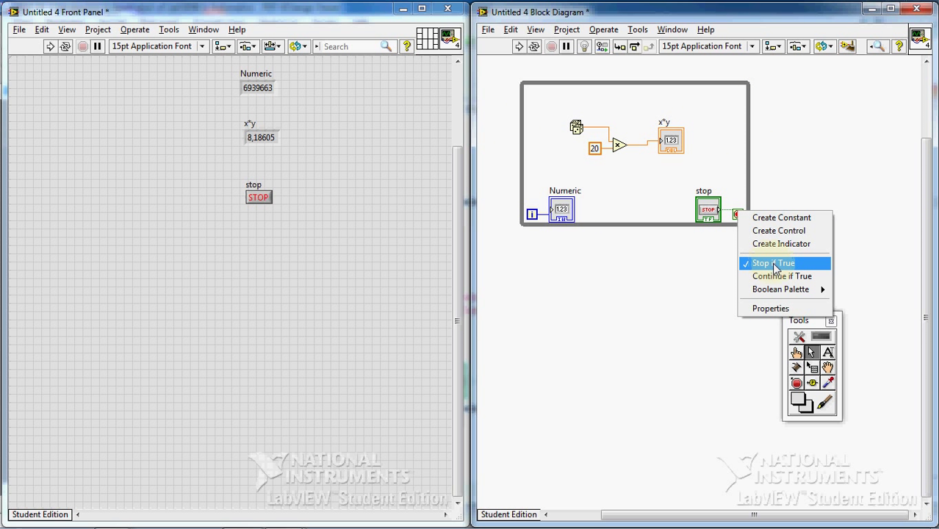
pyautogui.moveTo(781, 276)
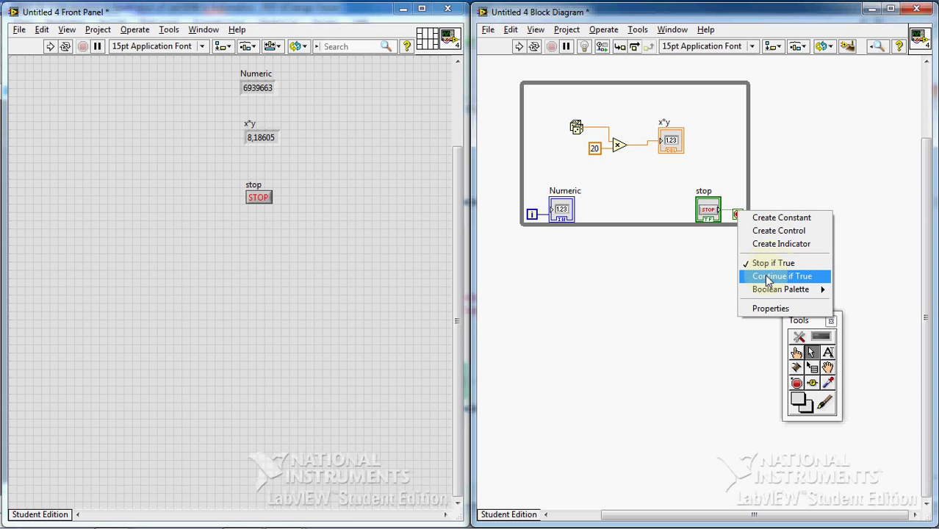
pyautogui.click(782, 276)
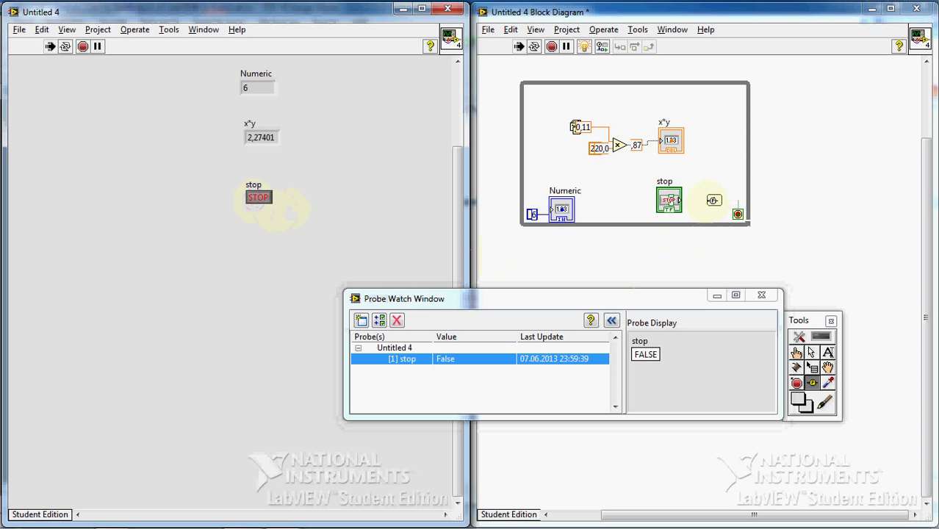
# Rerun the VI and press STOP so the probe on the stop wire reads True
pyautogui.click(258, 197)
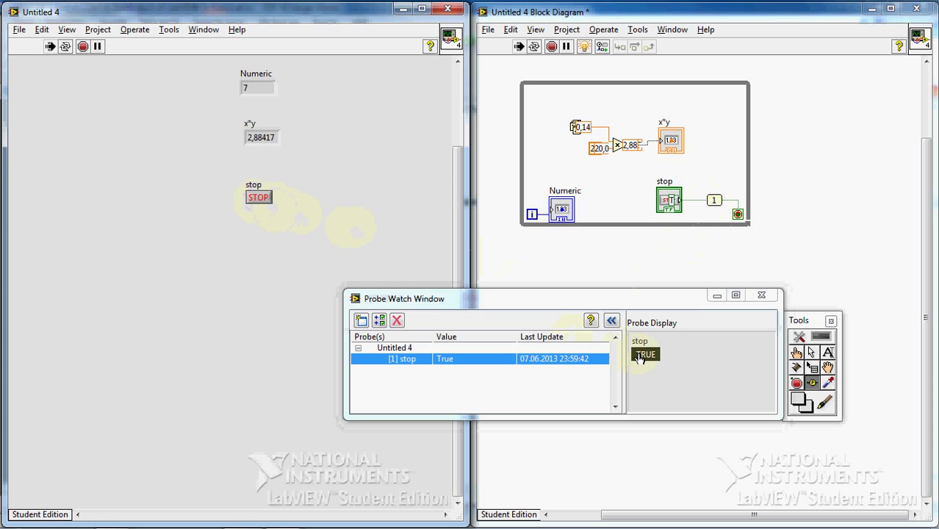
pyautogui.click(83, 46)
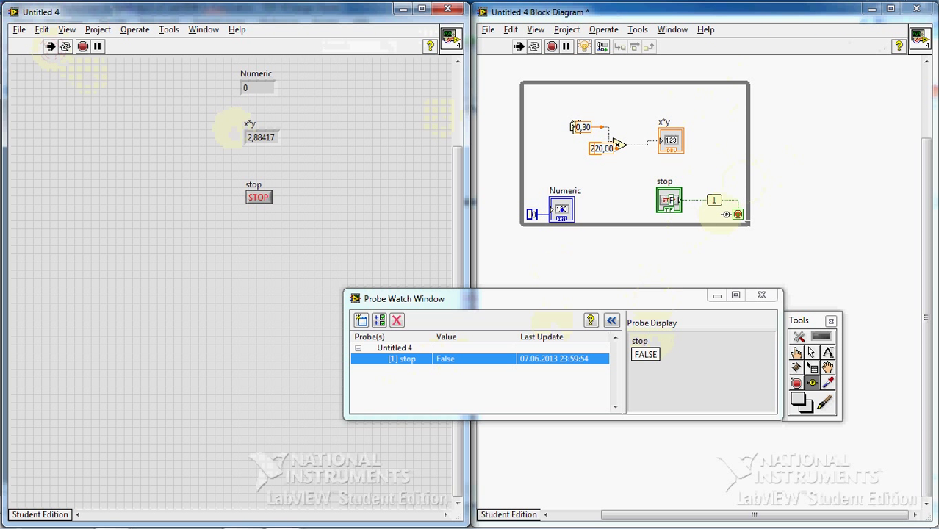
pyautogui.click(257, 197)
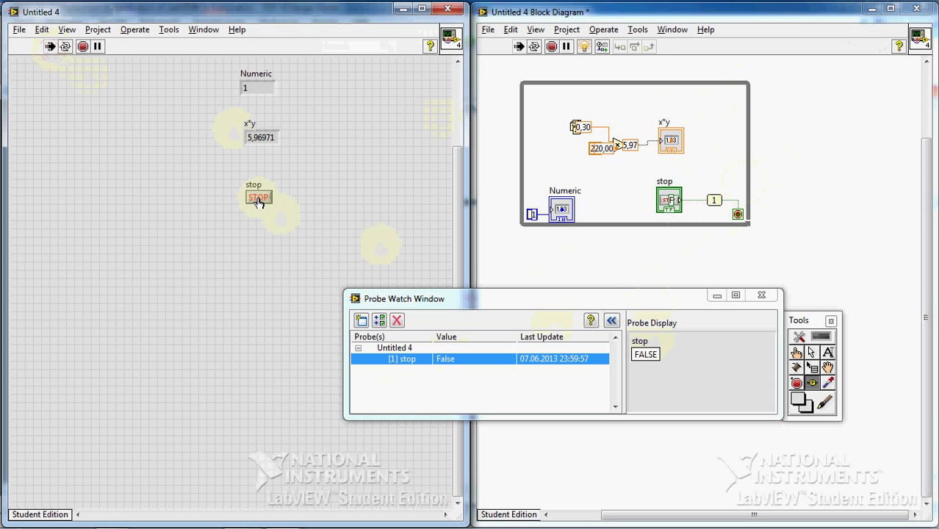
pyautogui.click(258, 197)
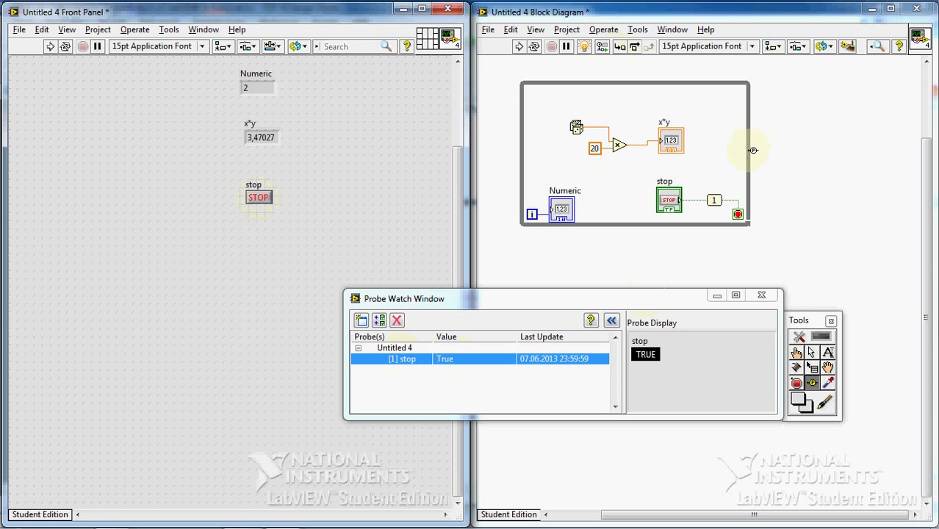
pyautogui.moveTo(789, 344)
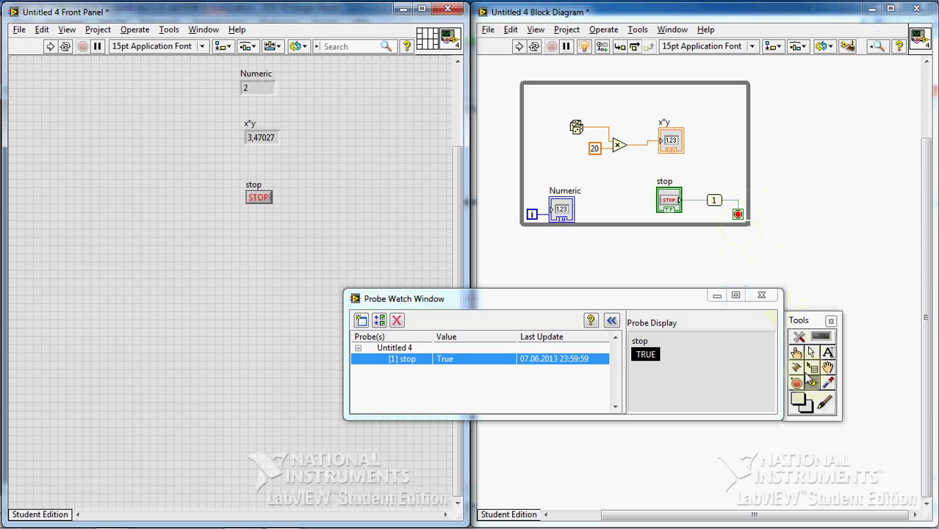
# Remove the stop button's wire from the loop condition, leaving it unwired
pyautogui.rightClick(738, 213)
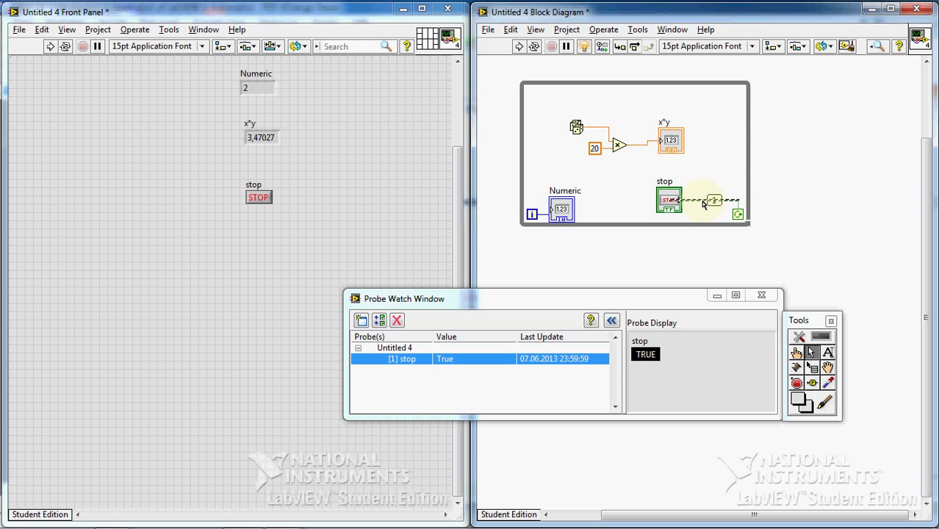
pyautogui.click(762, 295)
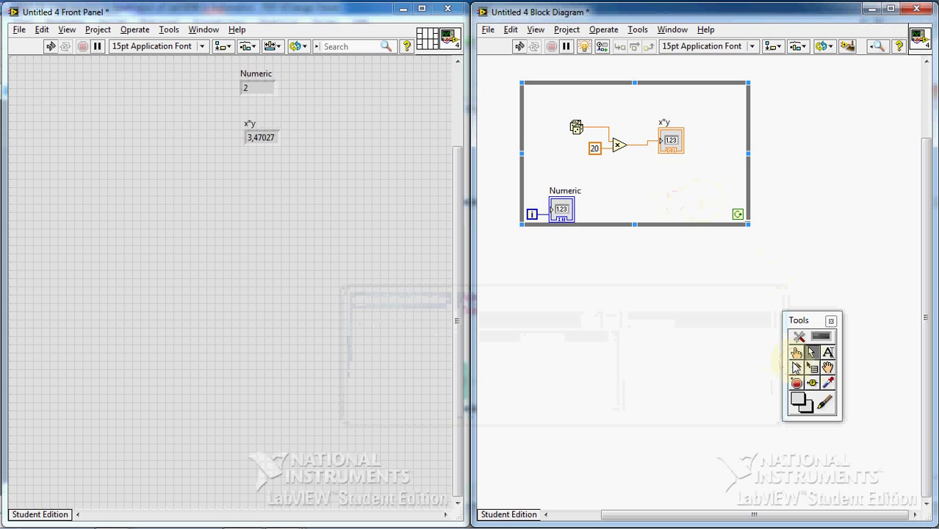
# Create a Boolean control on the loop condition via its right-click menu
pyautogui.rightClick(738, 214)
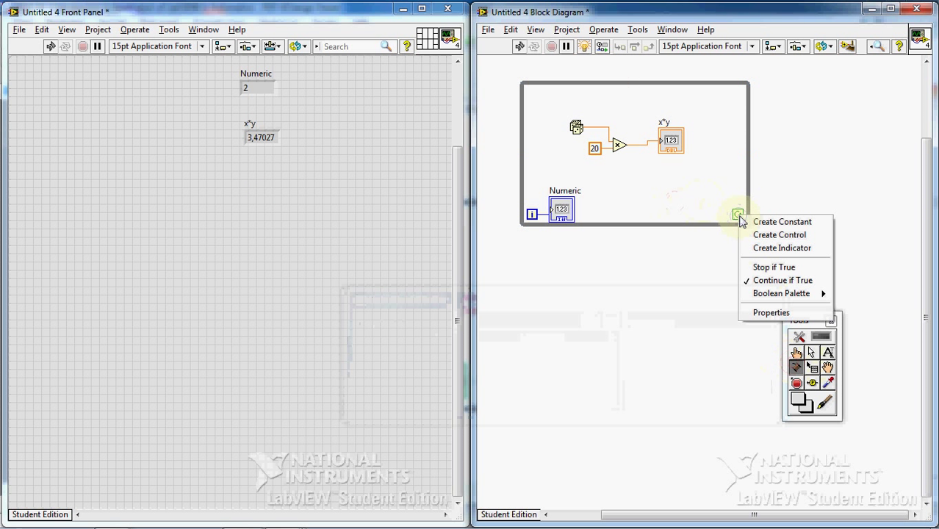
pyautogui.click(779, 235)
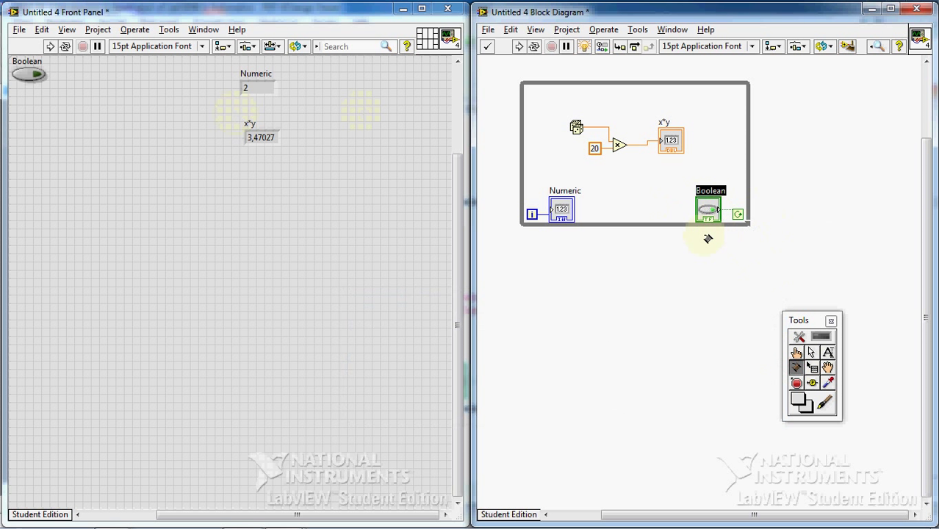
pyautogui.moveTo(688, 258)
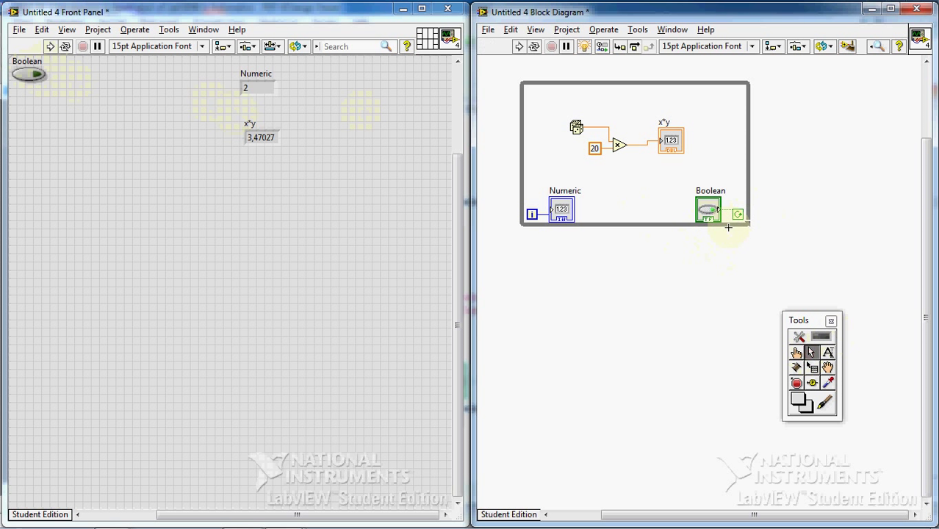
pyautogui.rightClick(738, 213)
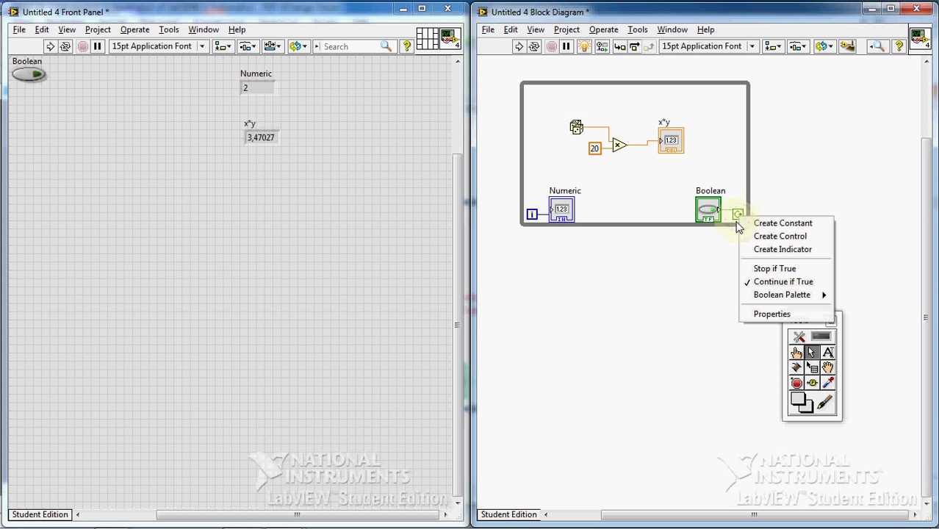
pyautogui.moveTo(747, 224)
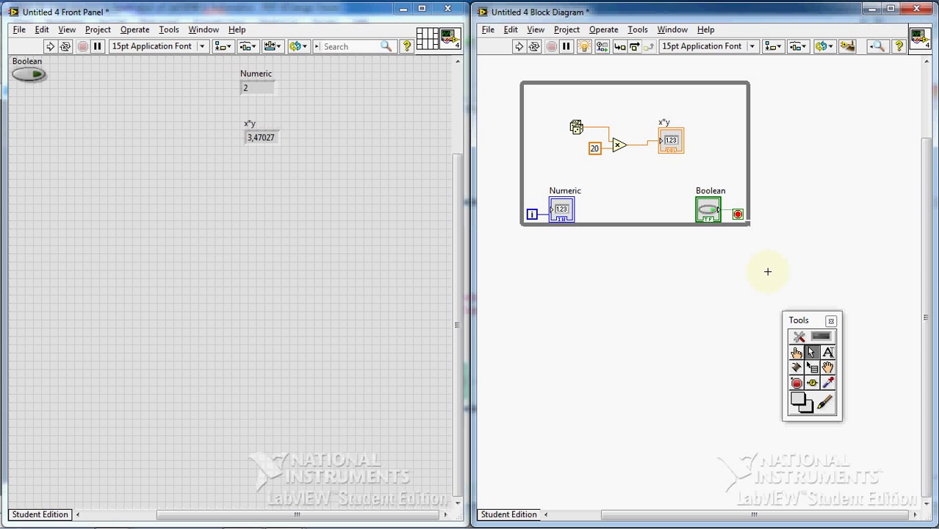
pyautogui.moveTo(760, 231)
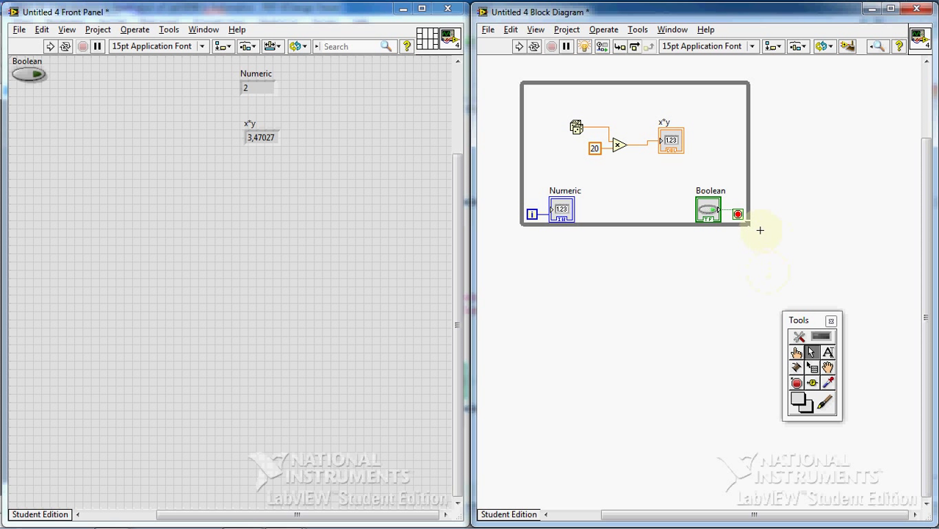
pyautogui.rightClick(736, 214)
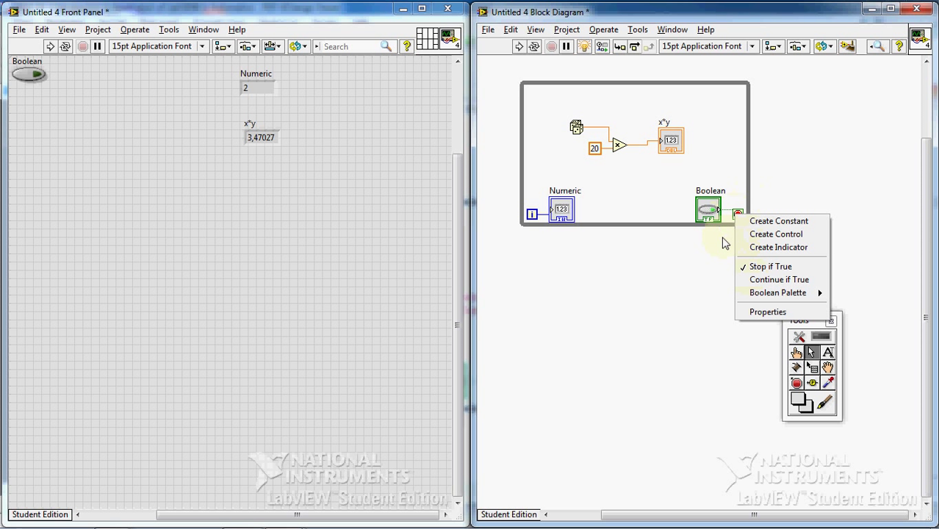
pyautogui.click(701, 272)
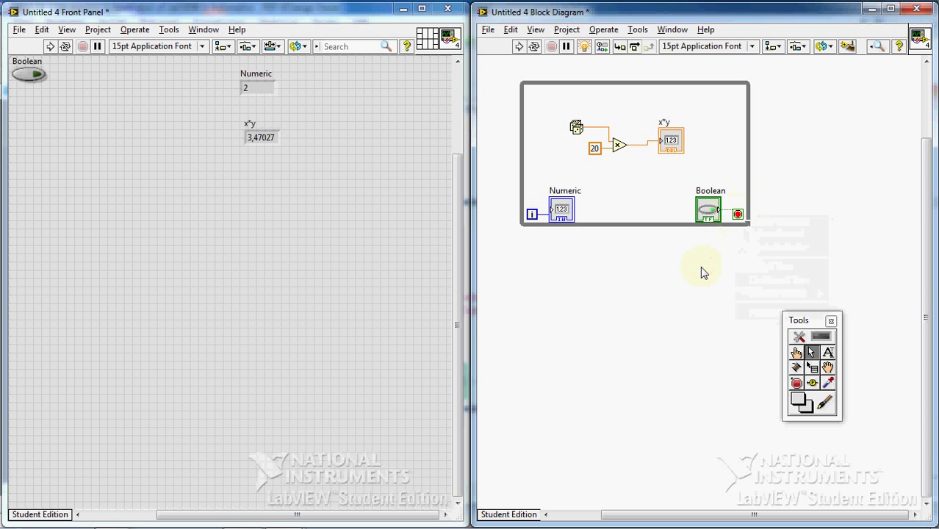